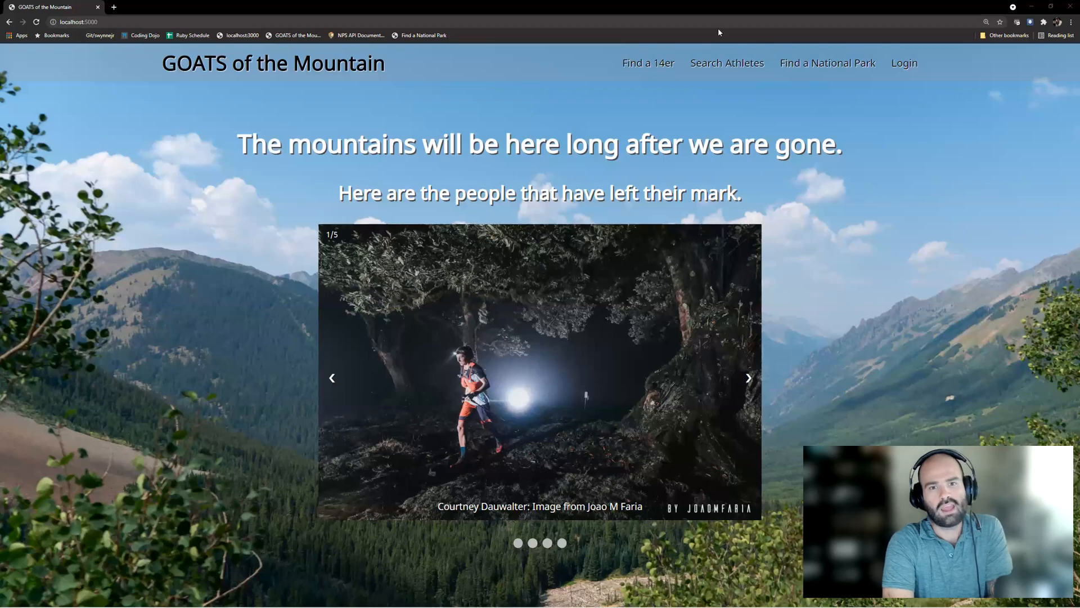
mouse_move(675, 175)
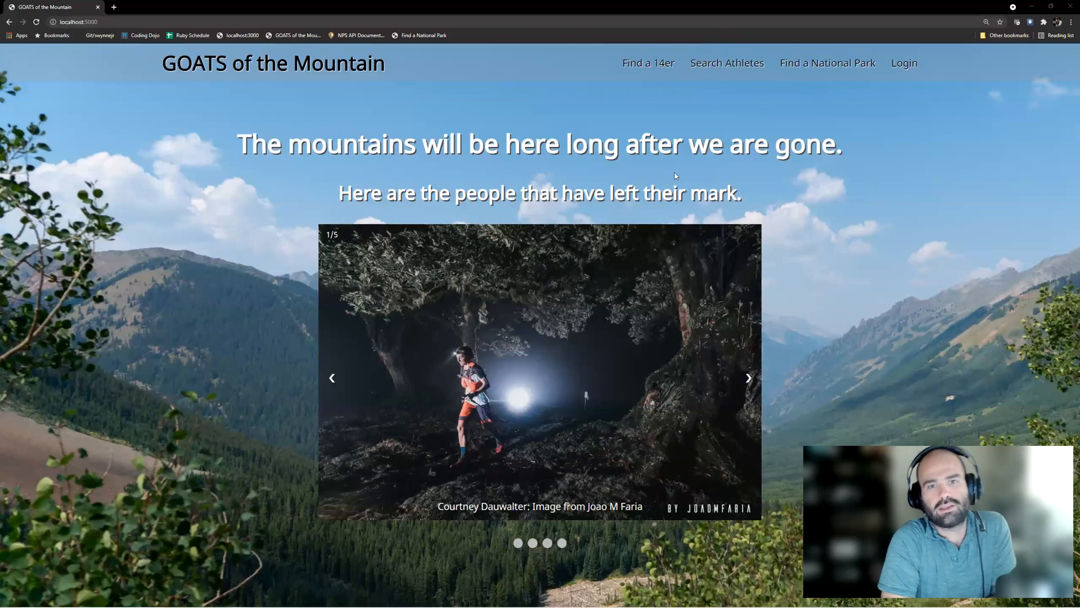
mouse_move(929, 393)
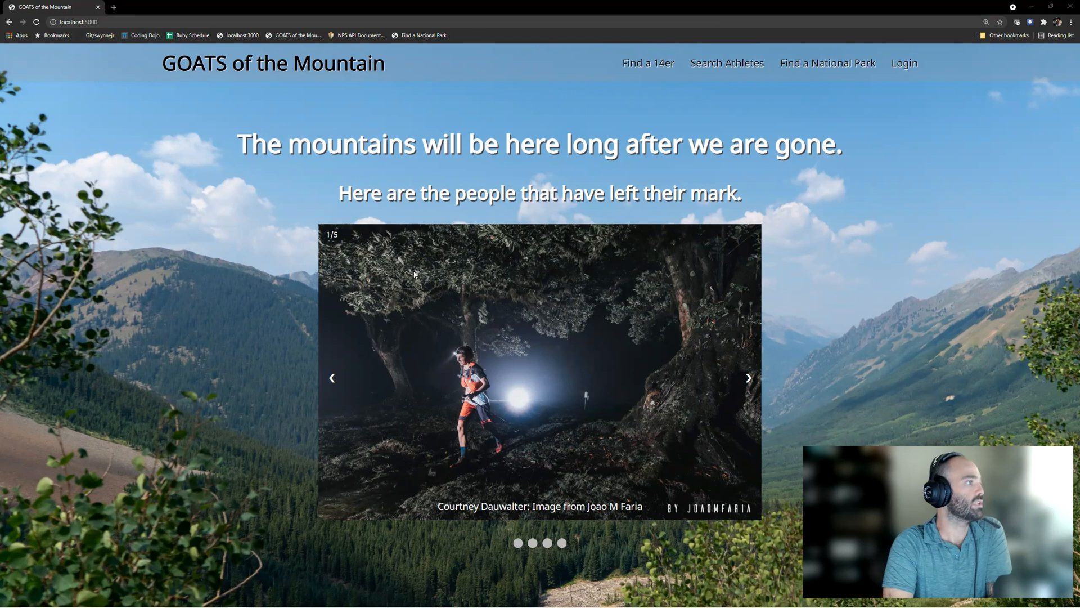
mouse_move(501, 456)
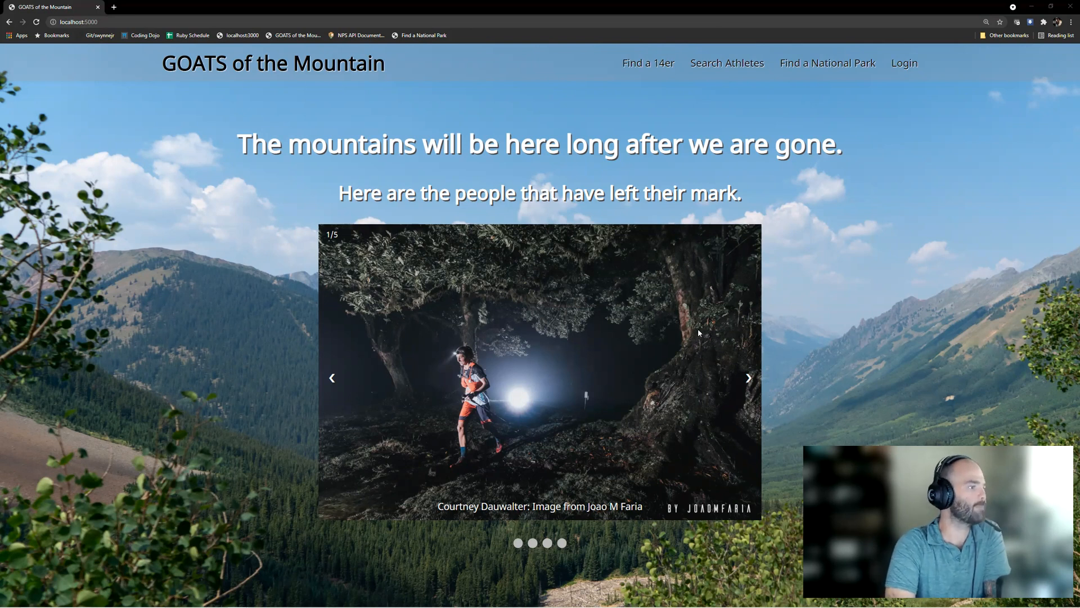
mouse_move(604, 407)
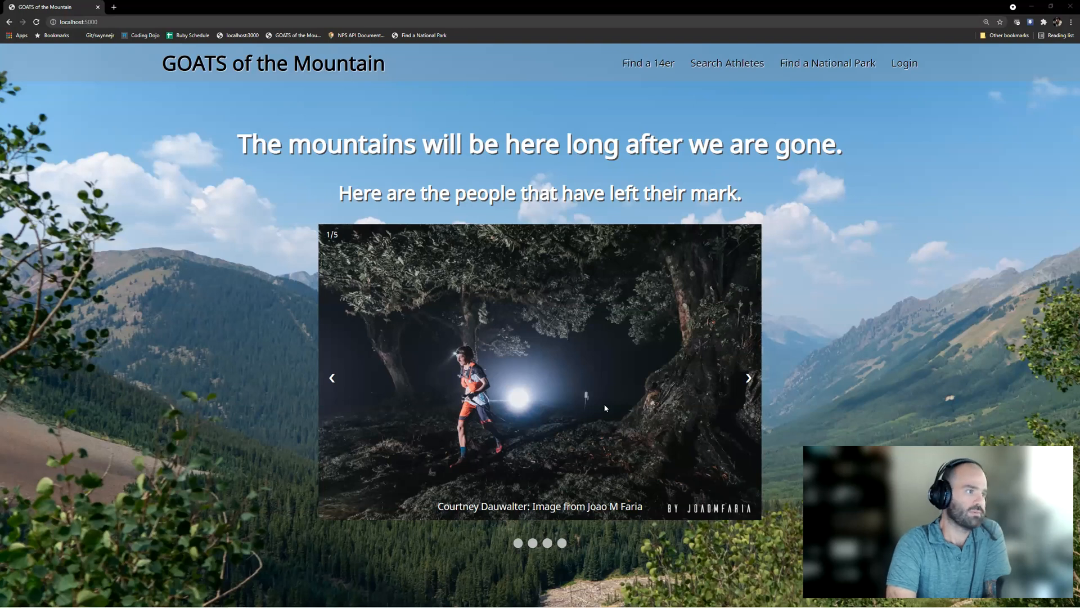
mouse_move(377, 385)
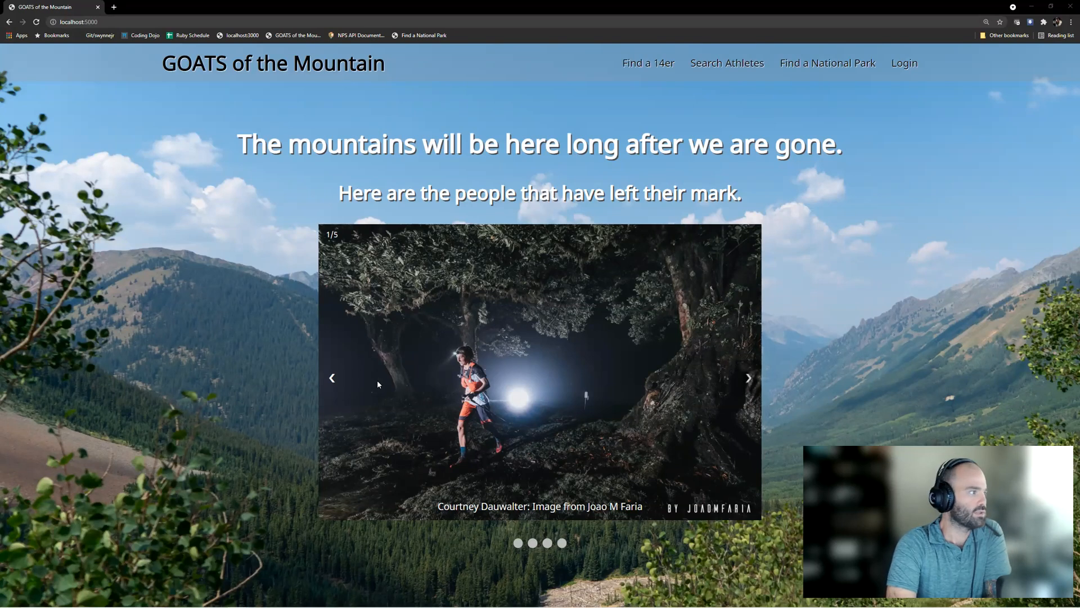
mouse_move(638, 395)
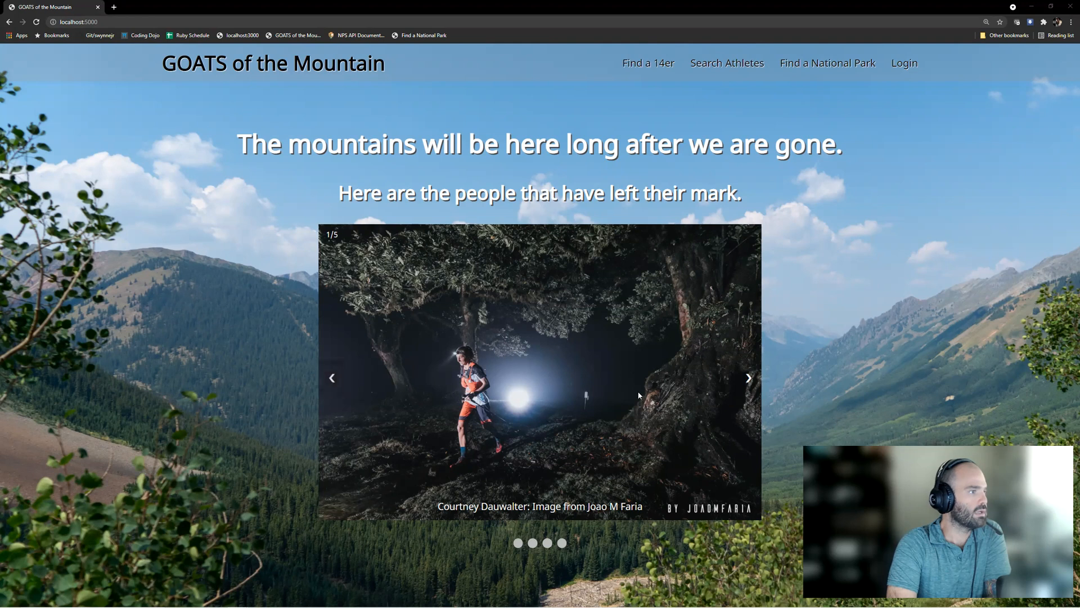
- Advance the homepage athlete carousel four slides, past Demoor, Jornet and Dauwalter, to Joseph Gray
left_click(747, 377)
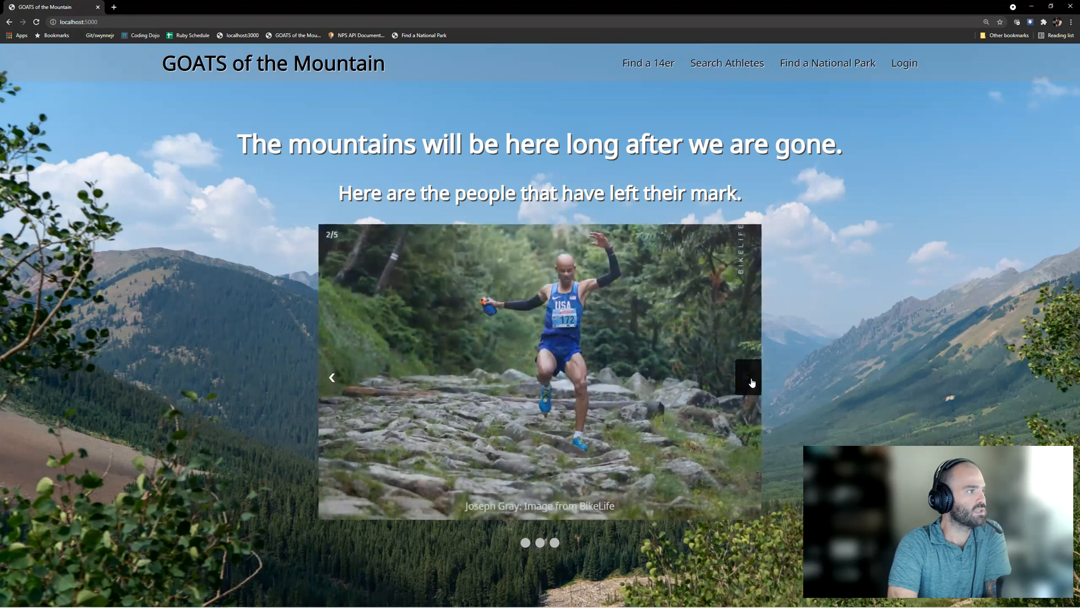
mouse_move(800, 399)
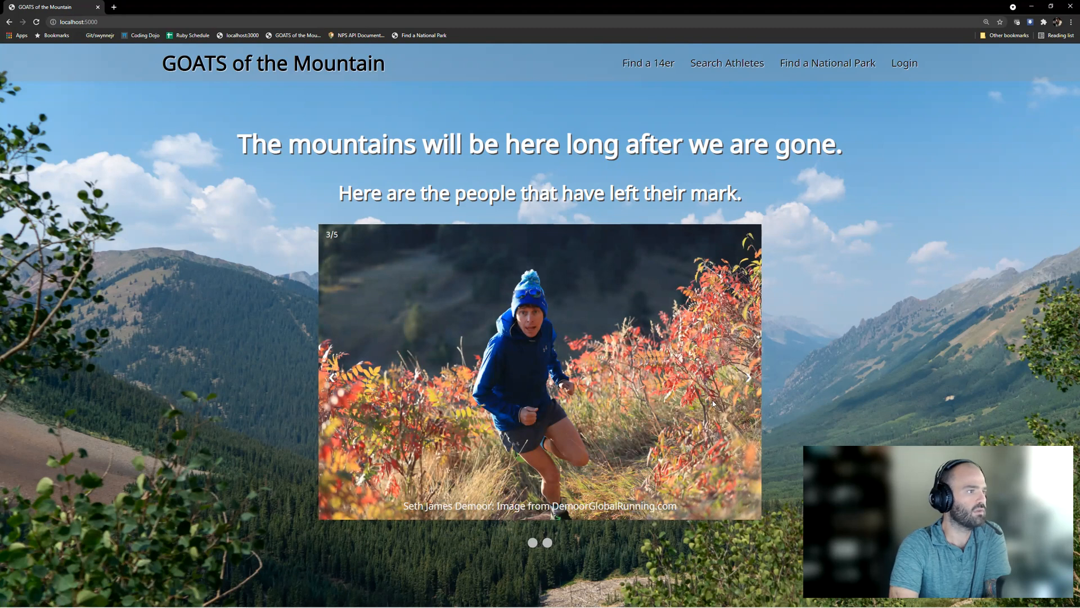
left_click(748, 377)
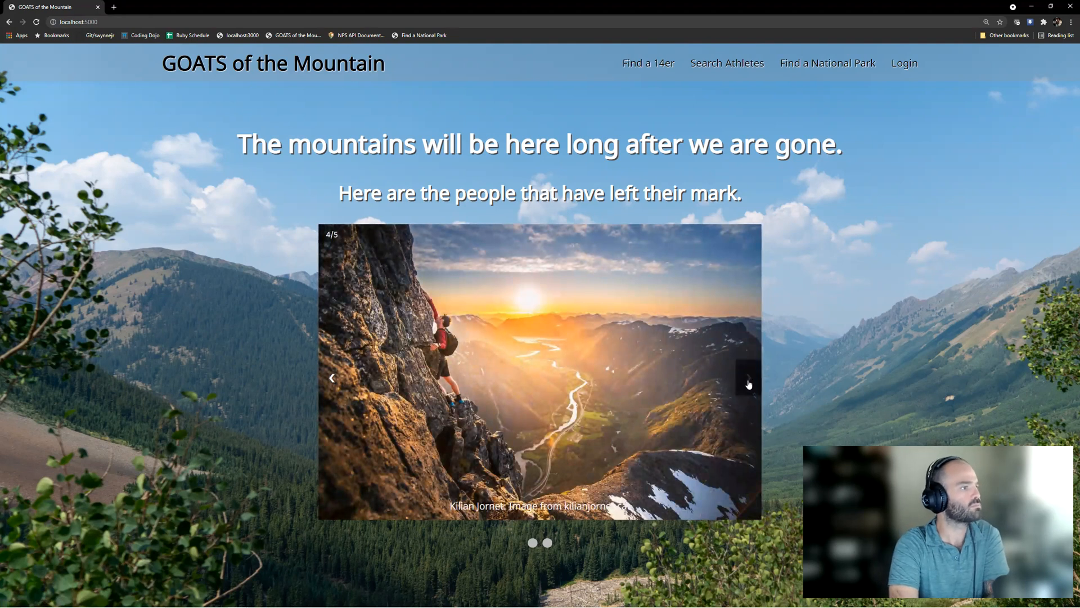
left_click(748, 377)
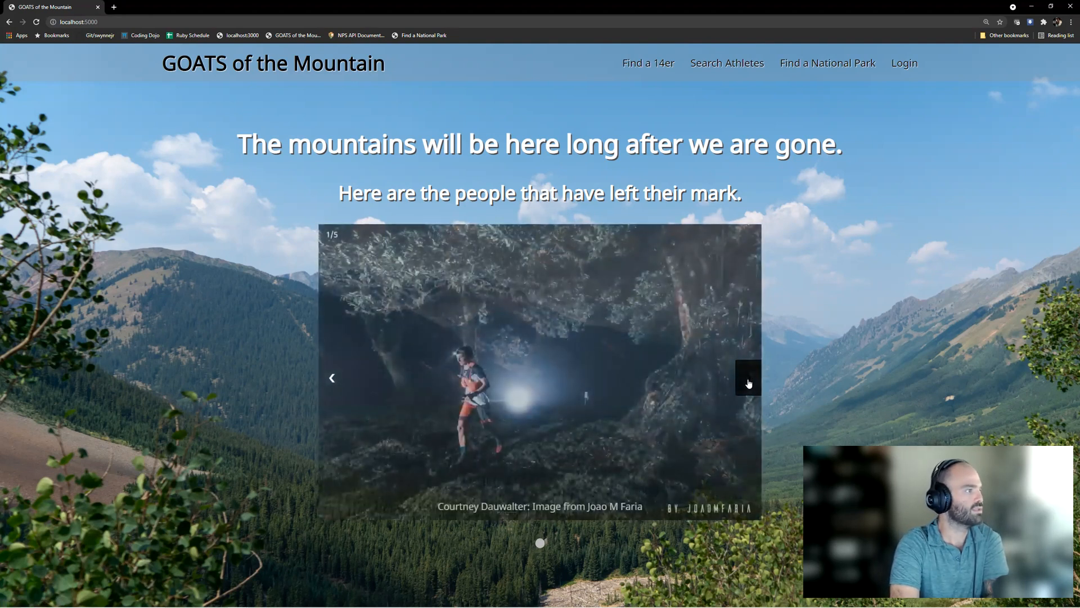
left_click(747, 378)
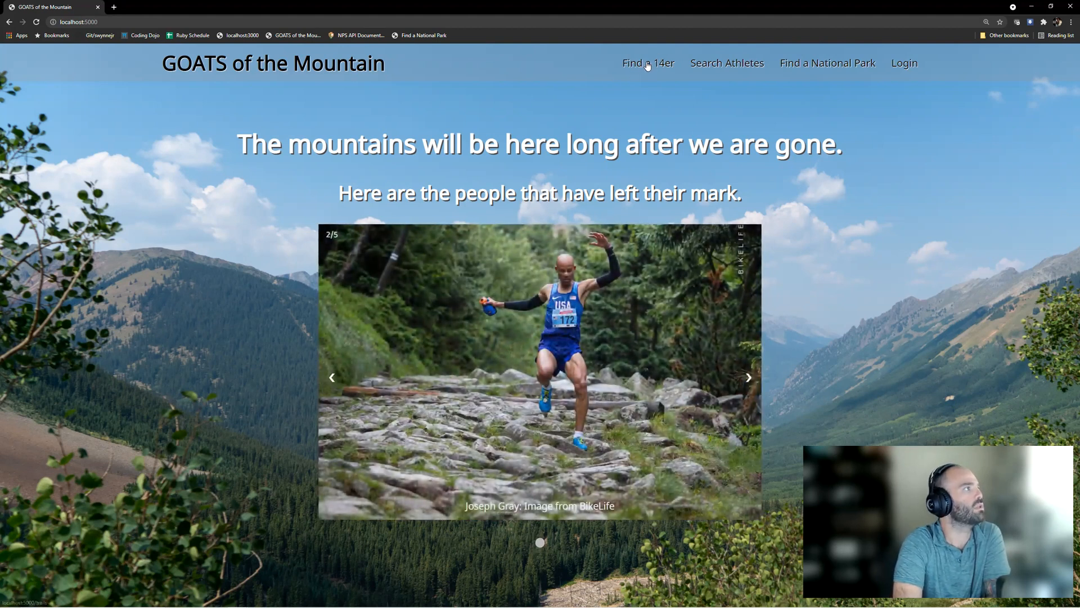
- Open the 'Find a 14er' trails table and focus its 'Search for names..' box
left_click(646, 62)
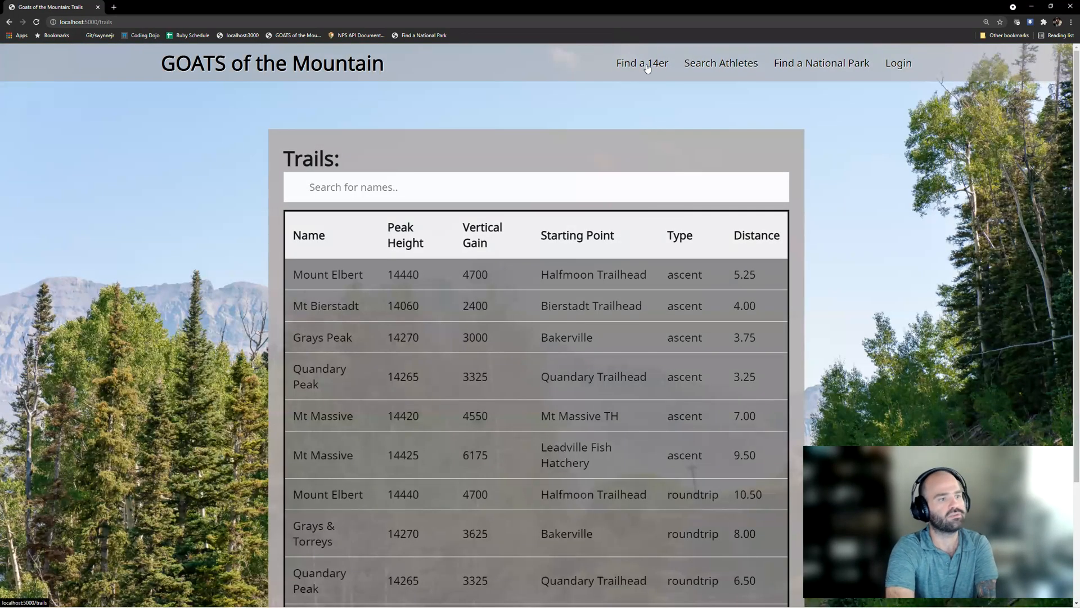
mouse_move(641, 63)
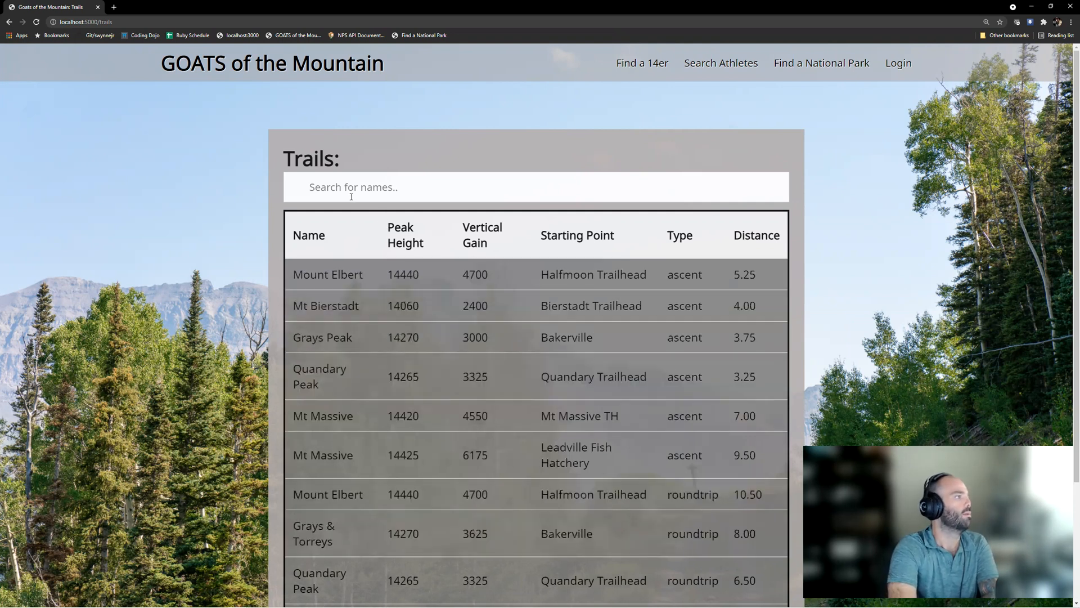
left_click(535, 186)
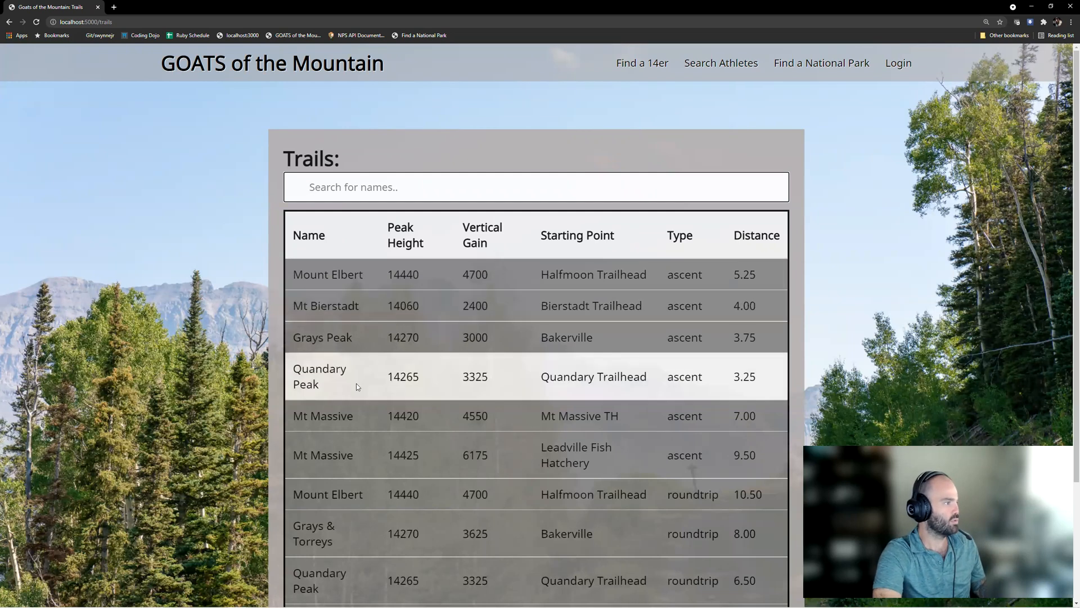
mouse_move(337, 415)
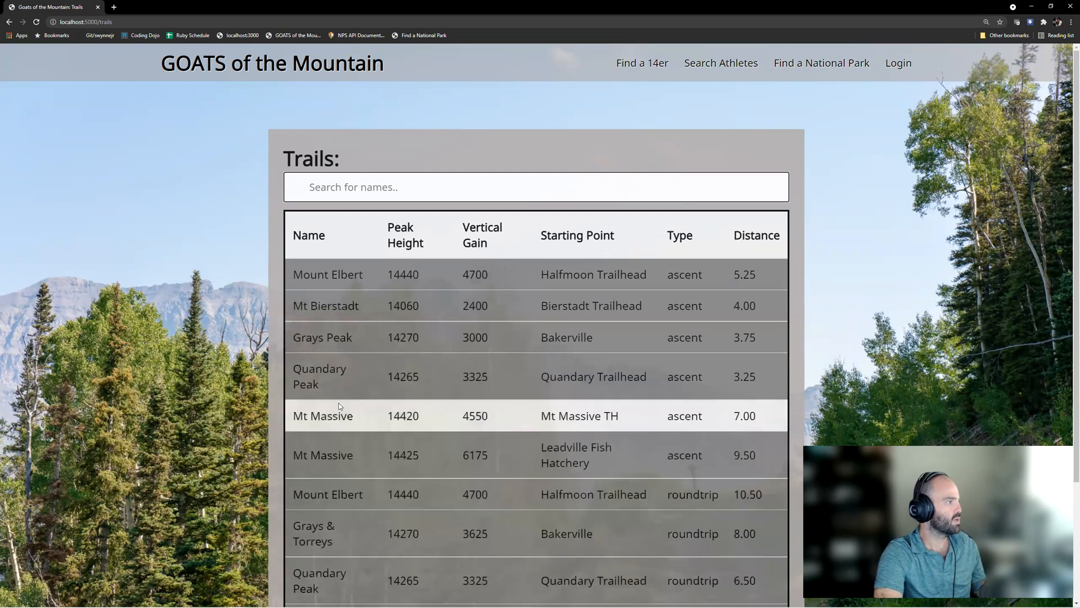
mouse_move(357, 205)
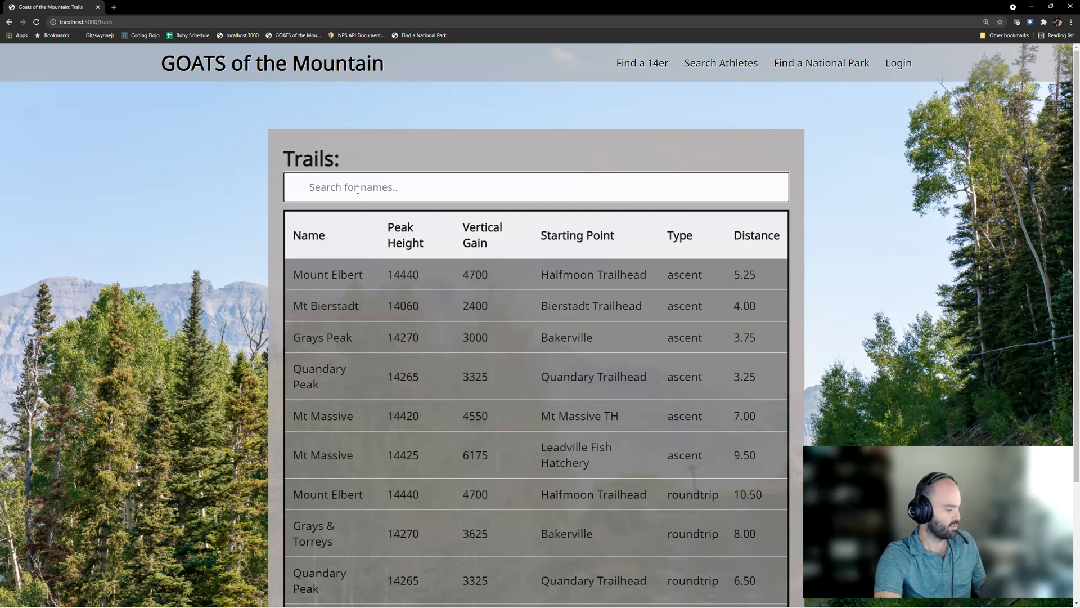
- Type 'mt' into the trail name search to filter the table
type("m")
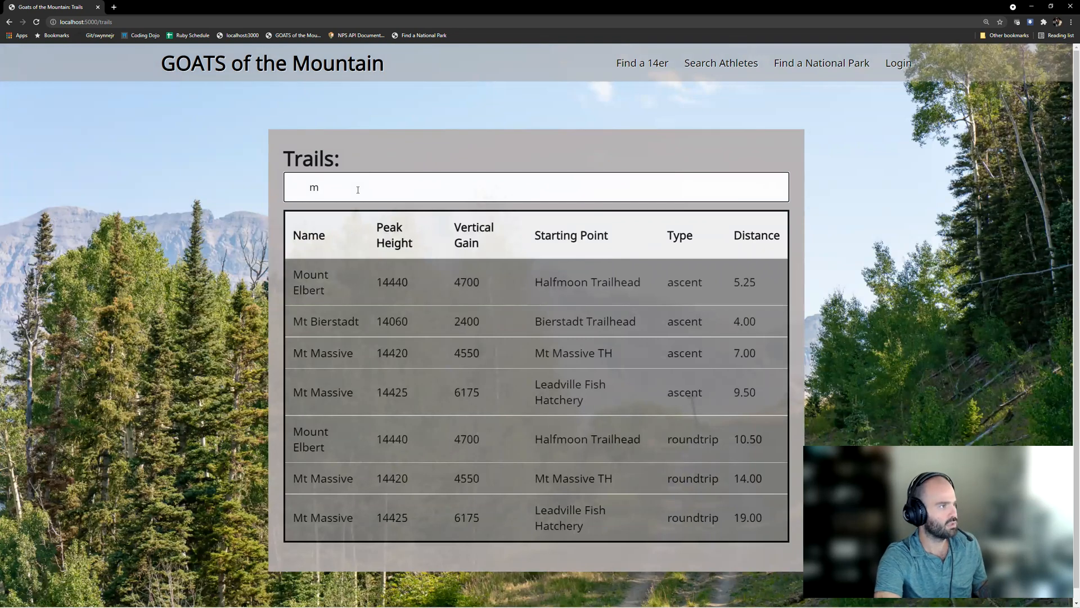
type("t")
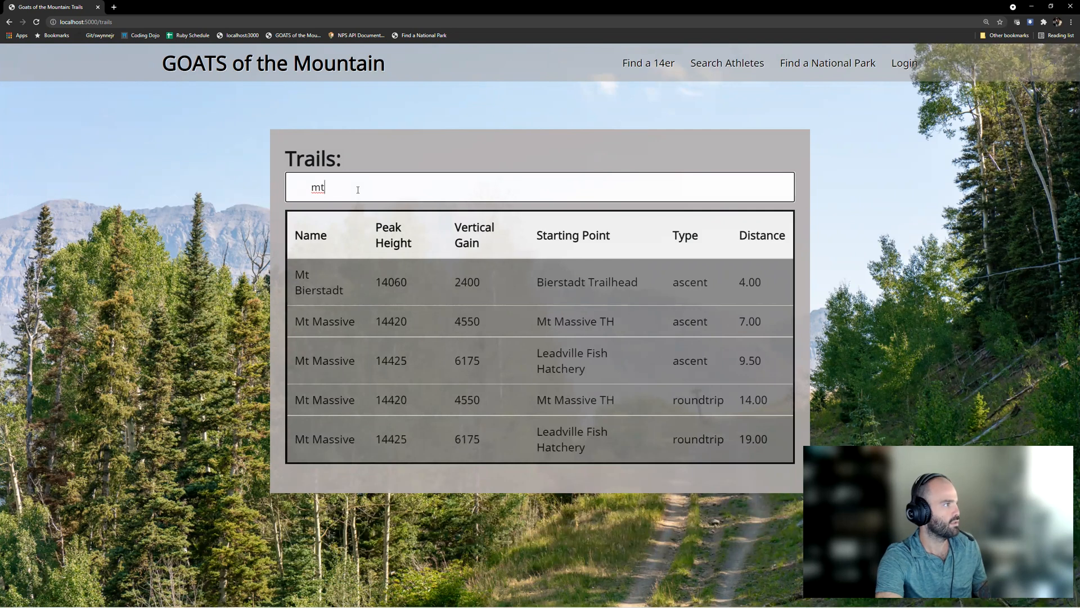
mouse_move(500, 294)
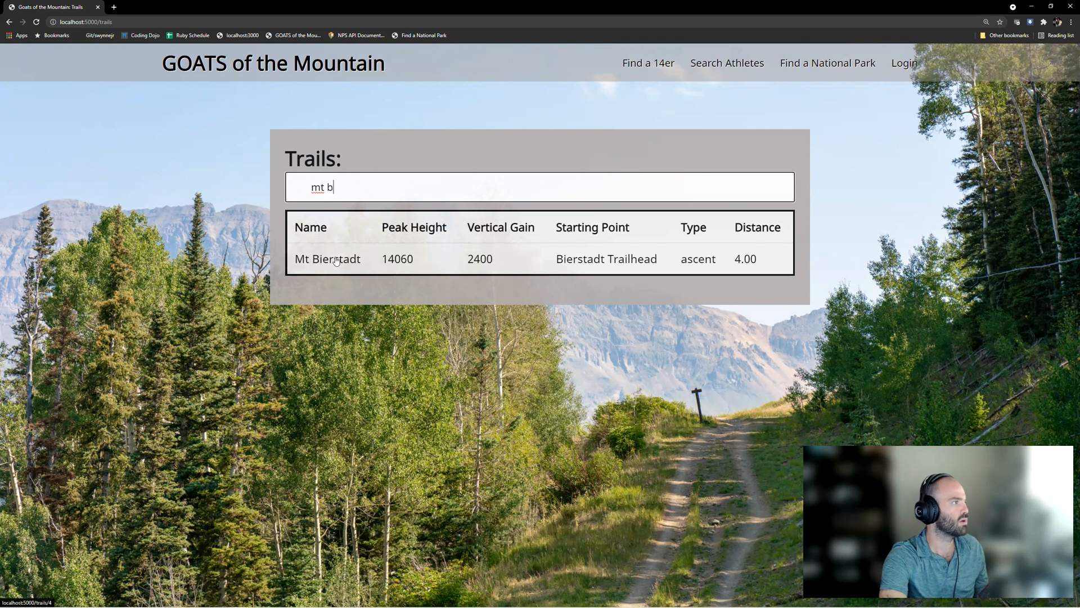
mouse_move(698, 265)
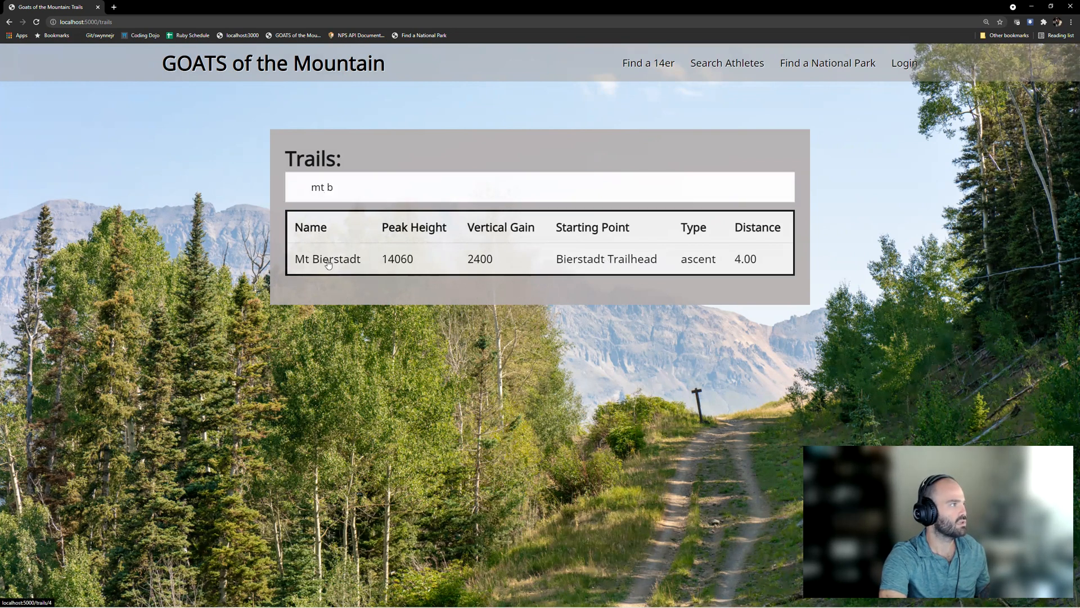
- Open the Mt Bierstadt row to view its trail details and AllTrails map
left_click(328, 258)
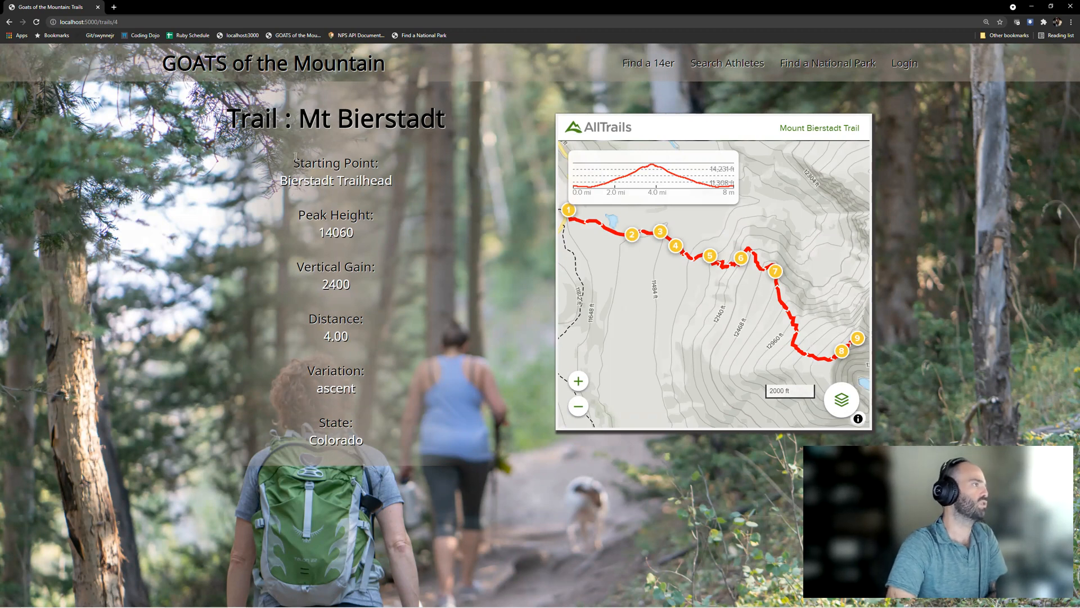
mouse_move(255, 170)
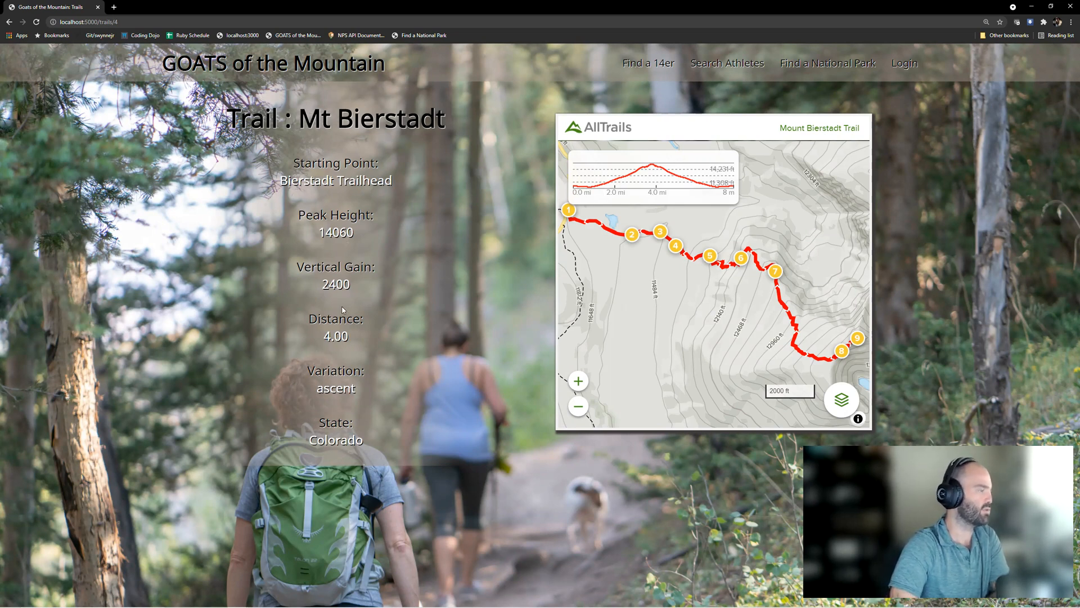
mouse_move(410, 392)
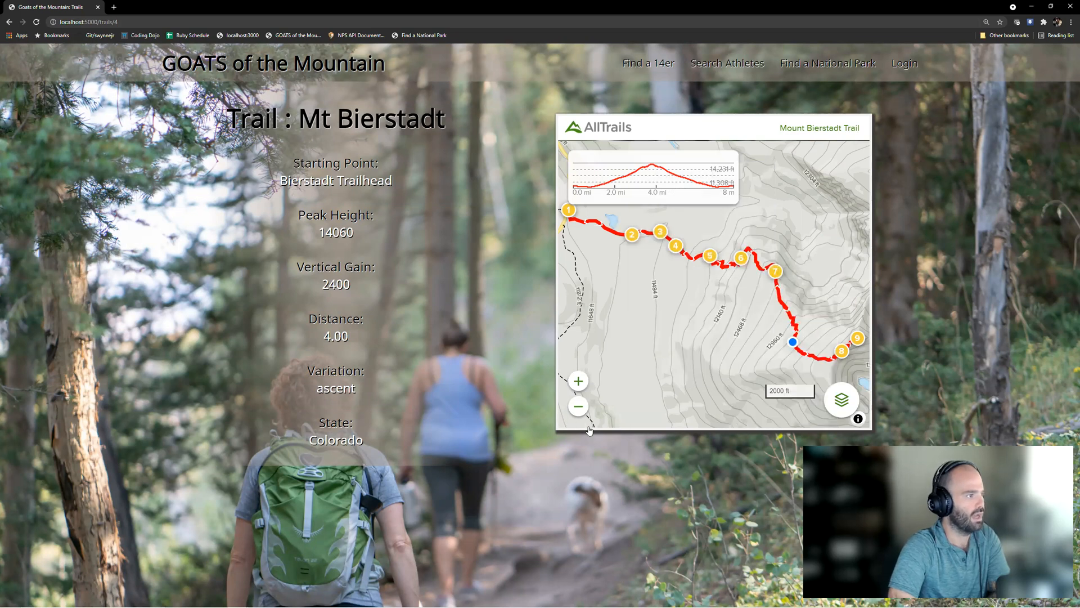
mouse_move(574, 344)
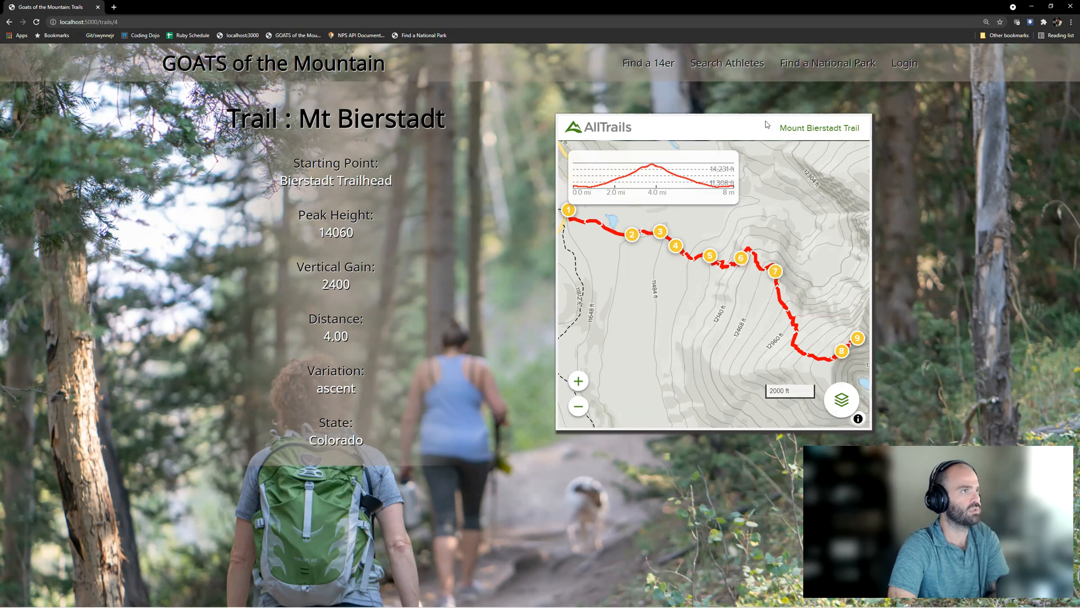
mouse_move(736, 202)
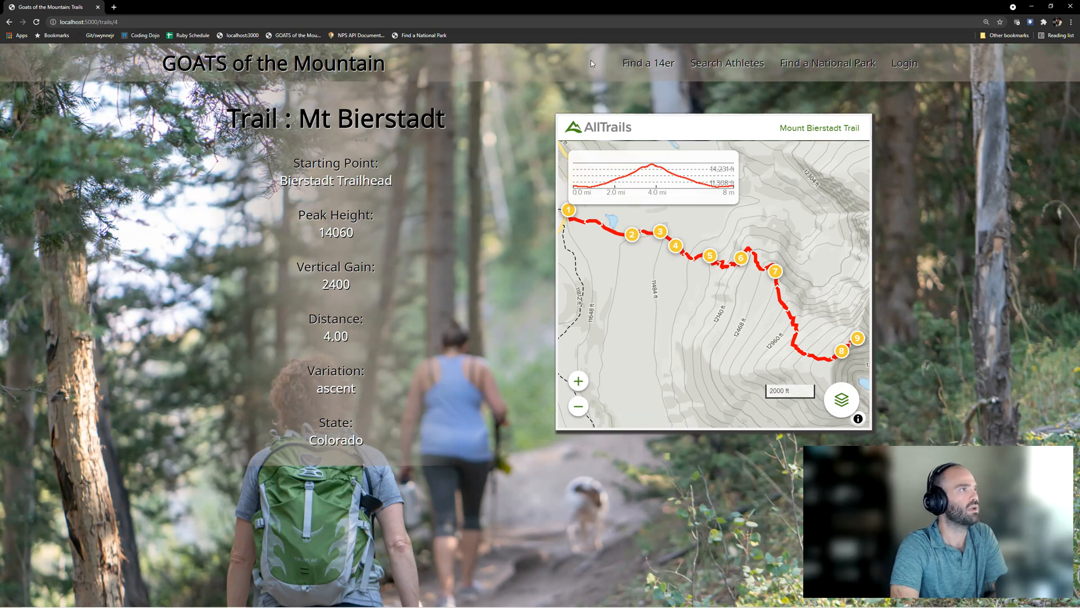
- Go to the Login page and submit the autofilled email and password
left_click(904, 62)
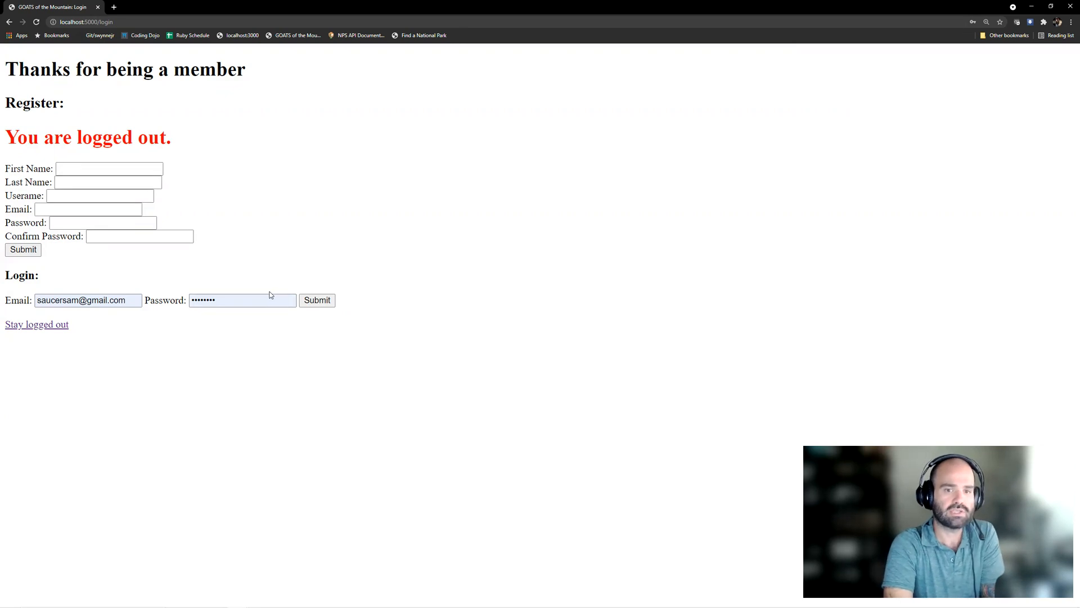
mouse_move(273, 334)
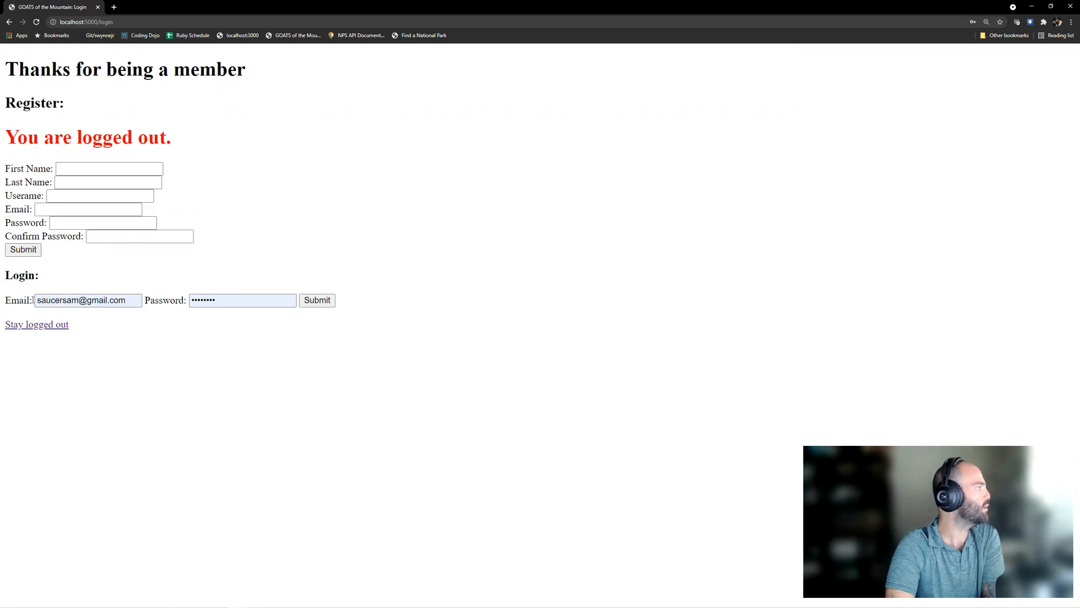
left_click(316, 300)
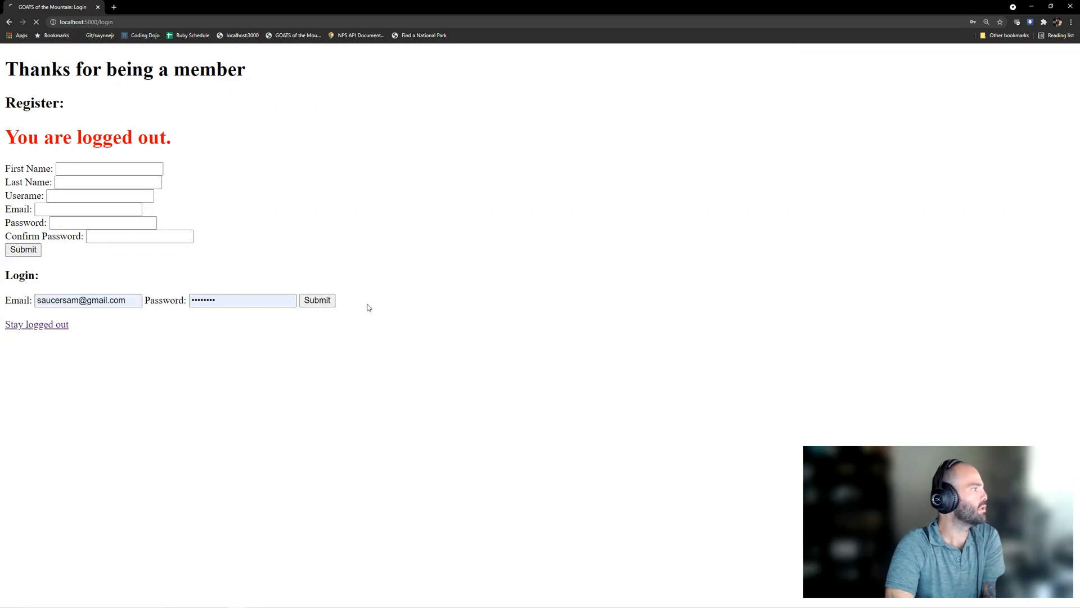
left_click(316, 300)
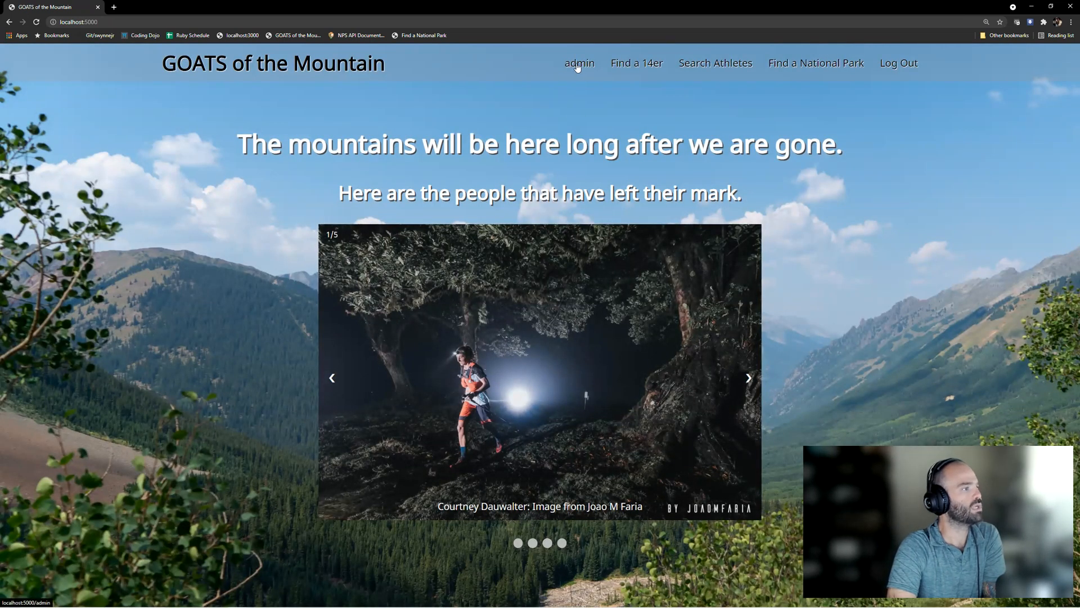
left_click(578, 62)
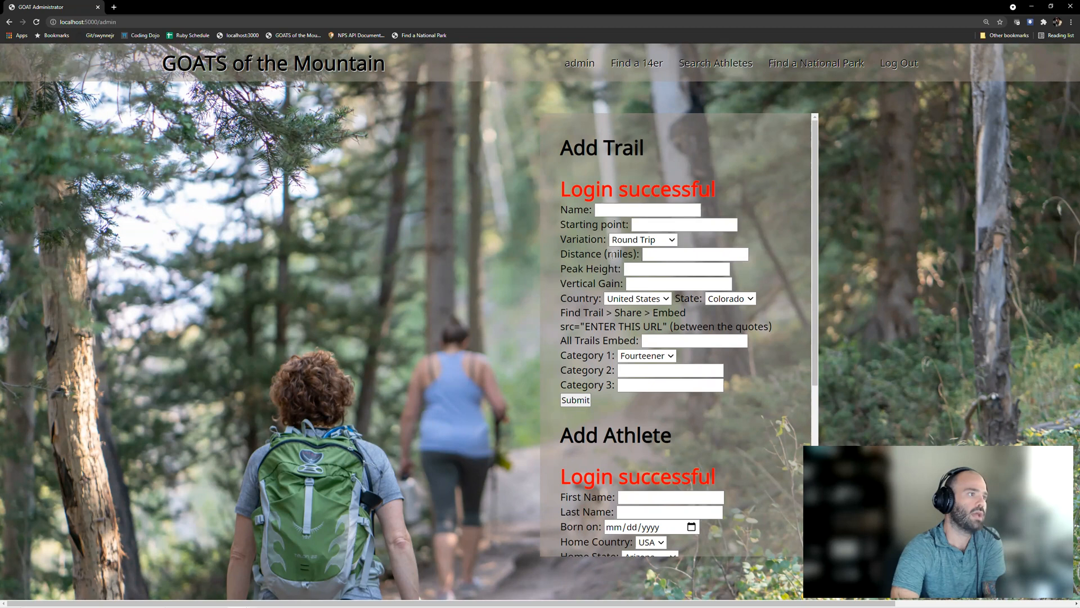
scroll("down", 3)
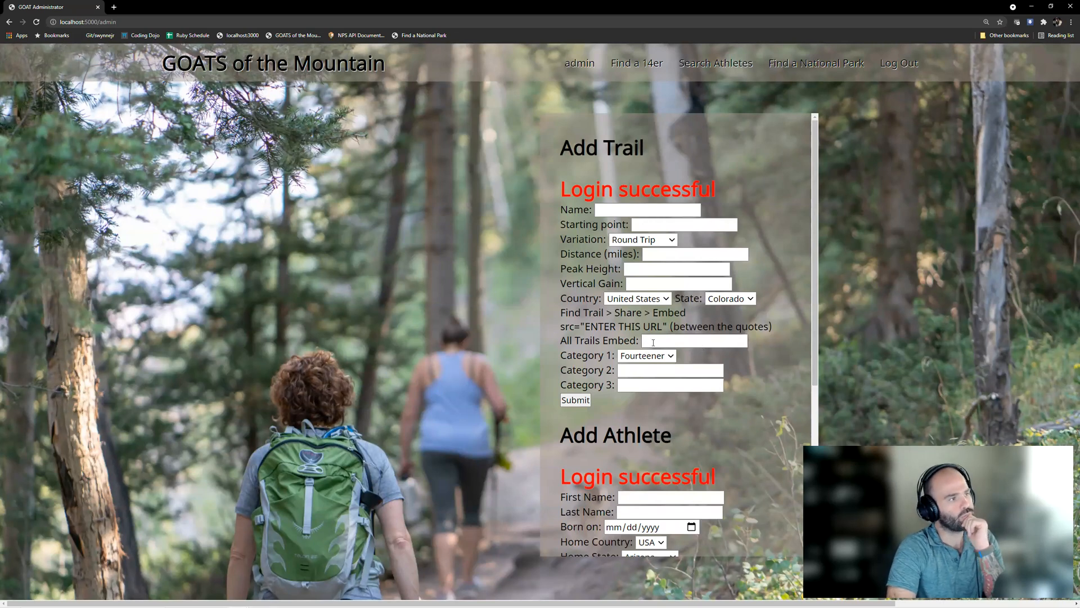
mouse_move(722, 351)
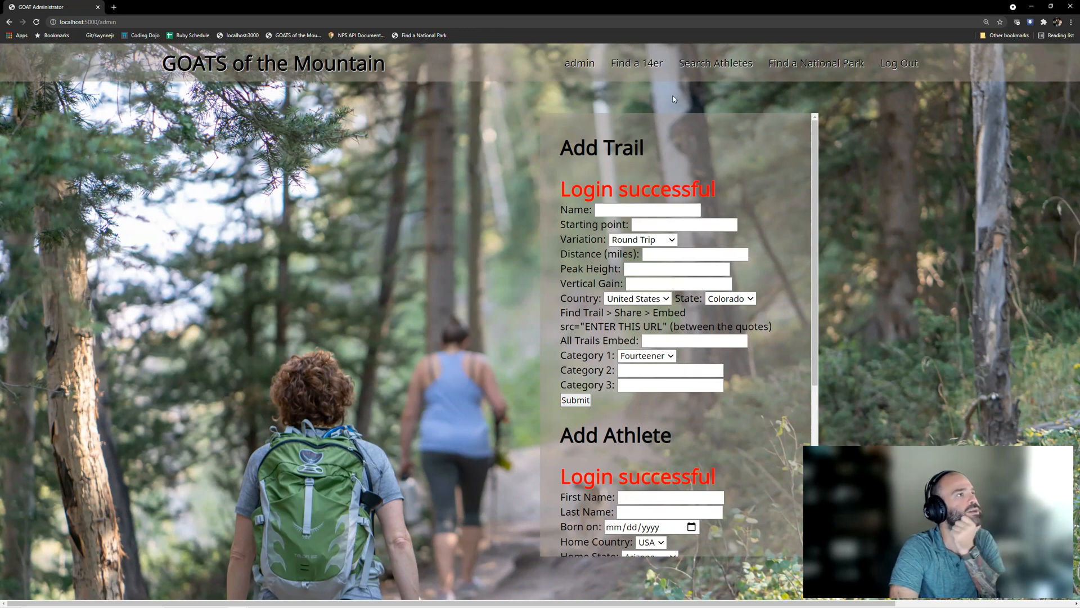
mouse_move(715, 63)
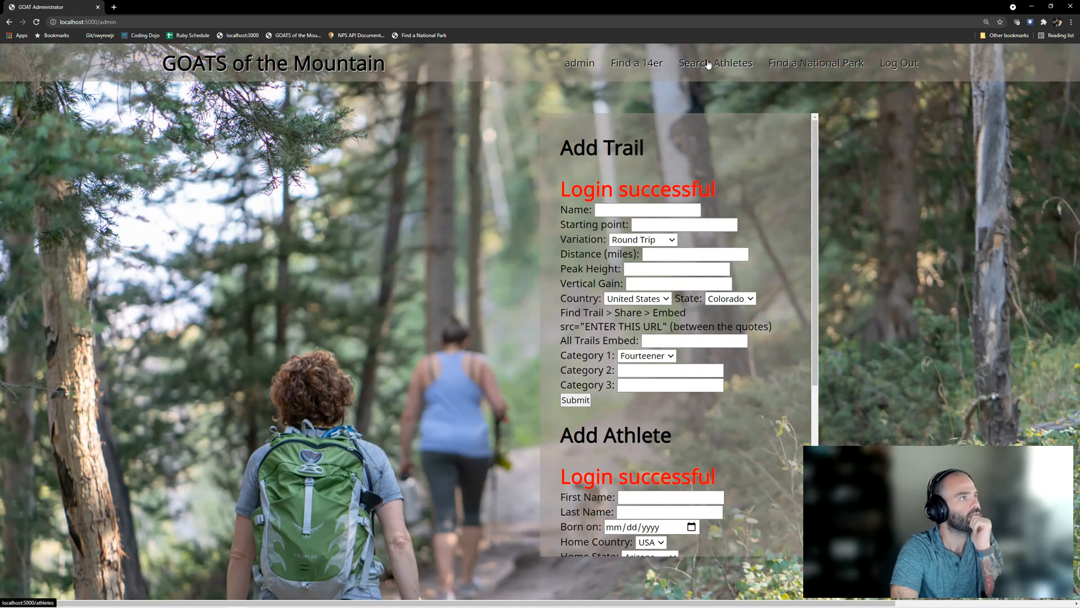
- Filter the athlete search by typing 'set'
left_click(715, 62)
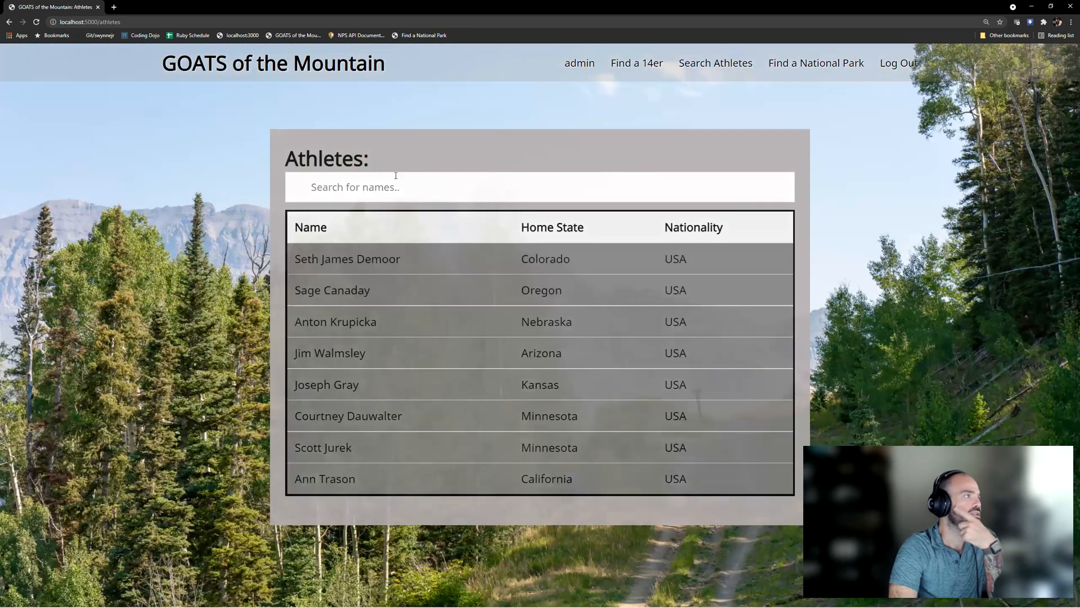
type("s")
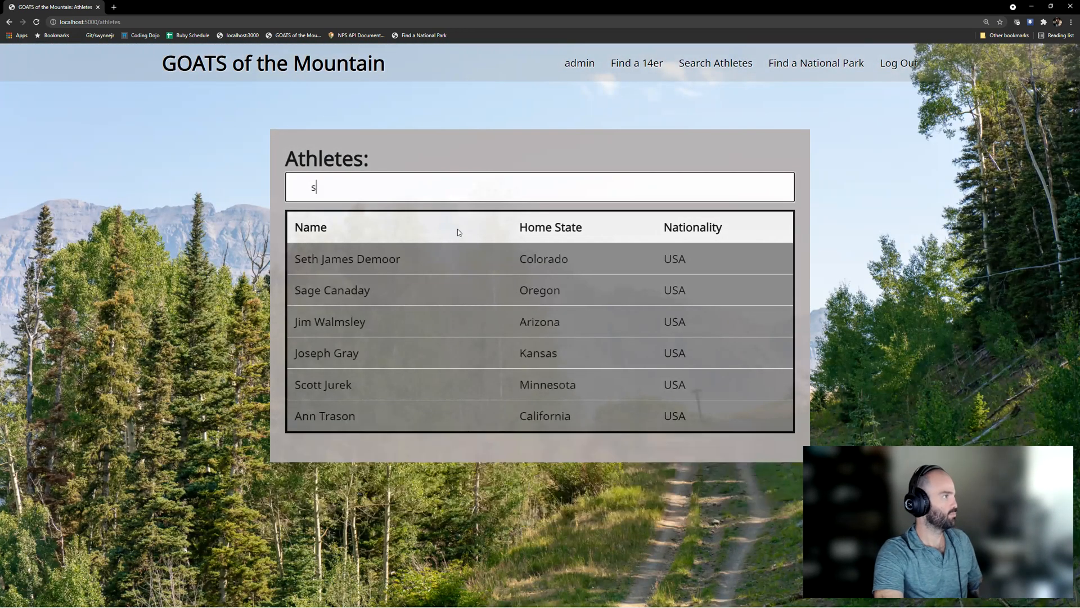
type("et")
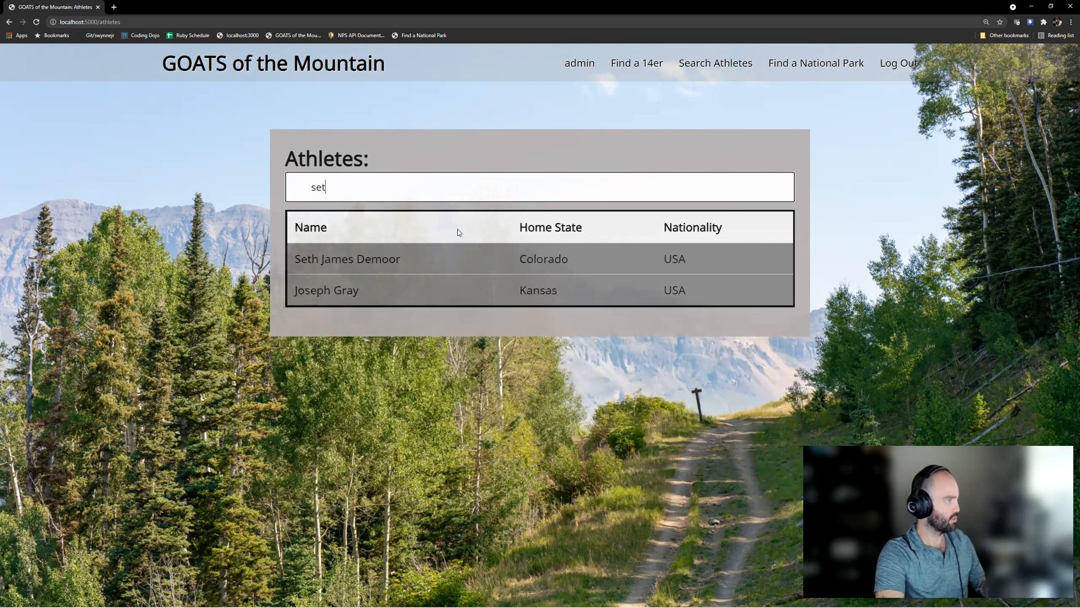
left_click(347, 259)
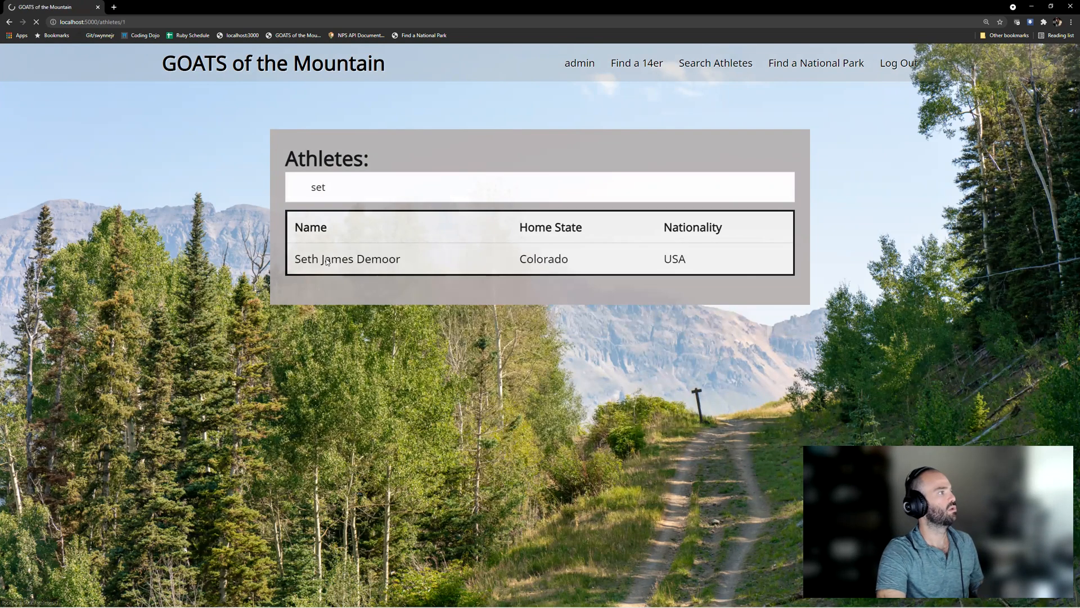
left_click(347, 258)
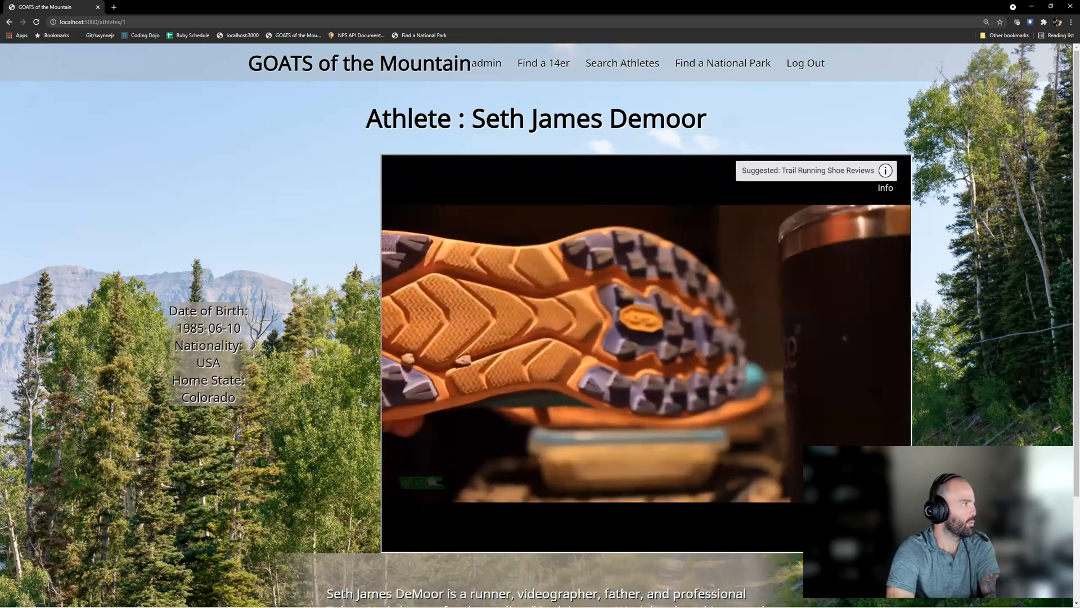
scroll("down", 3)
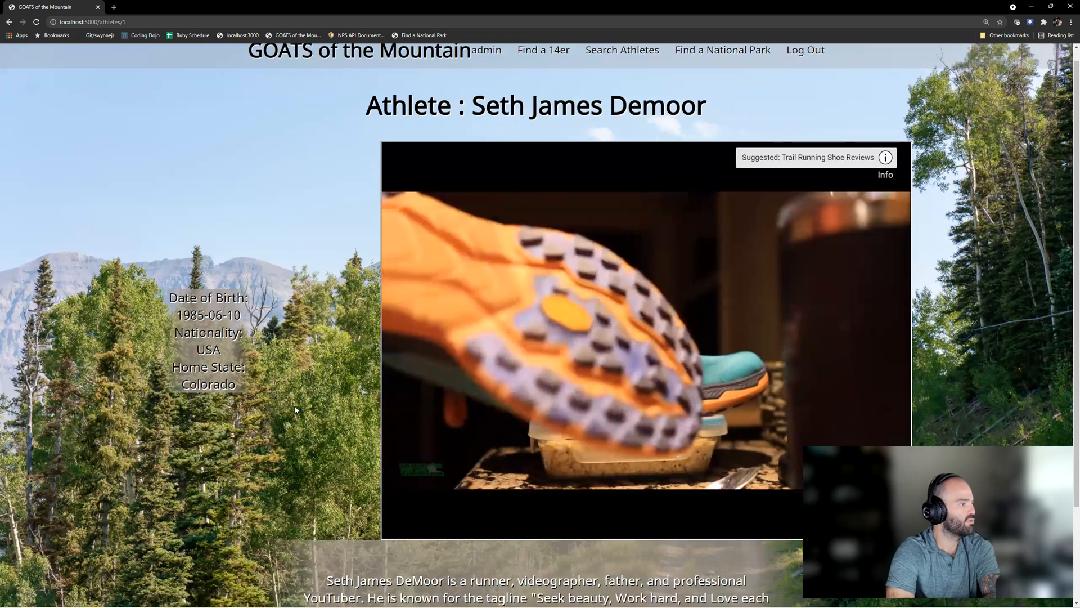
scroll("down", 3)
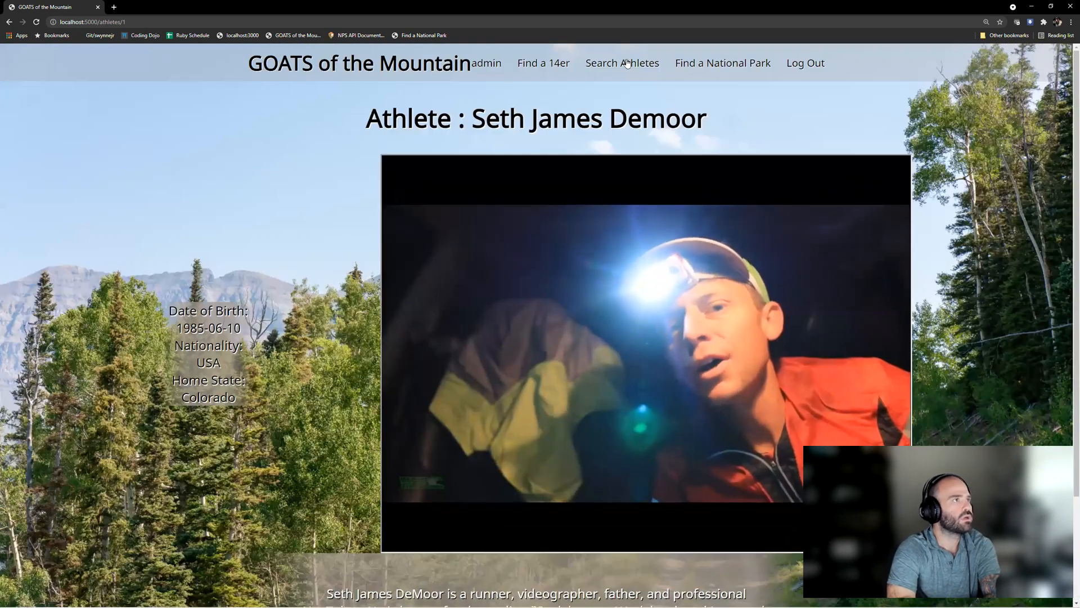
left_click(620, 63)
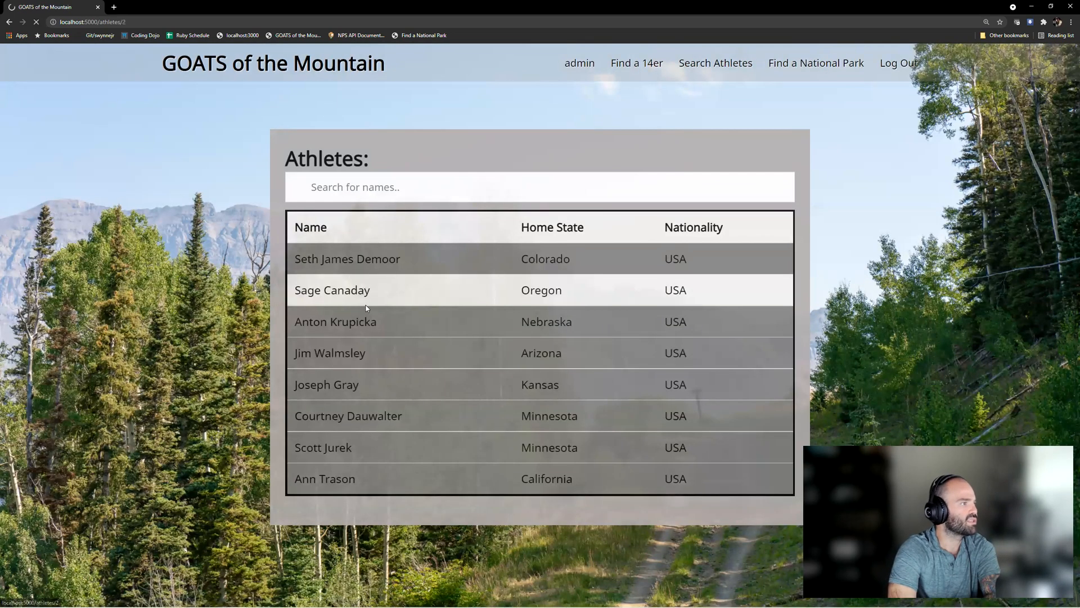
left_click(332, 291)
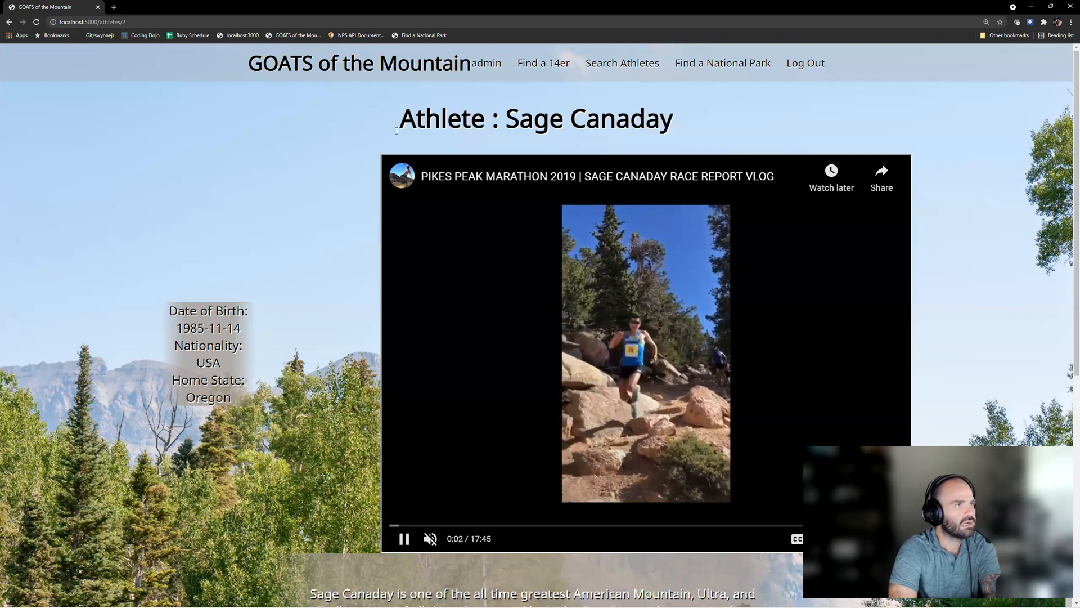
scroll("down", 3)
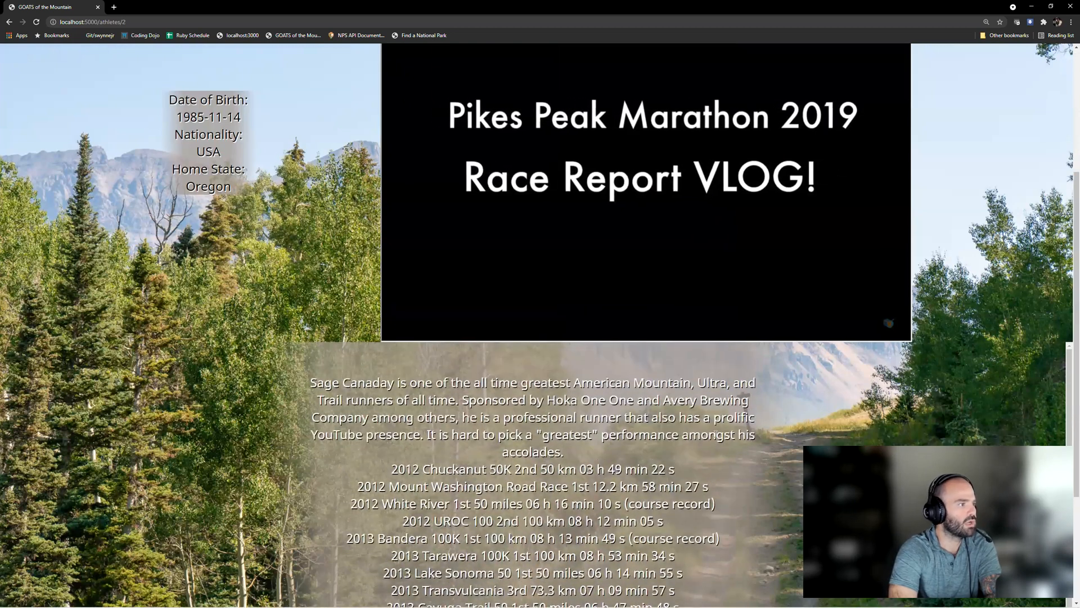
scroll("down", 3)
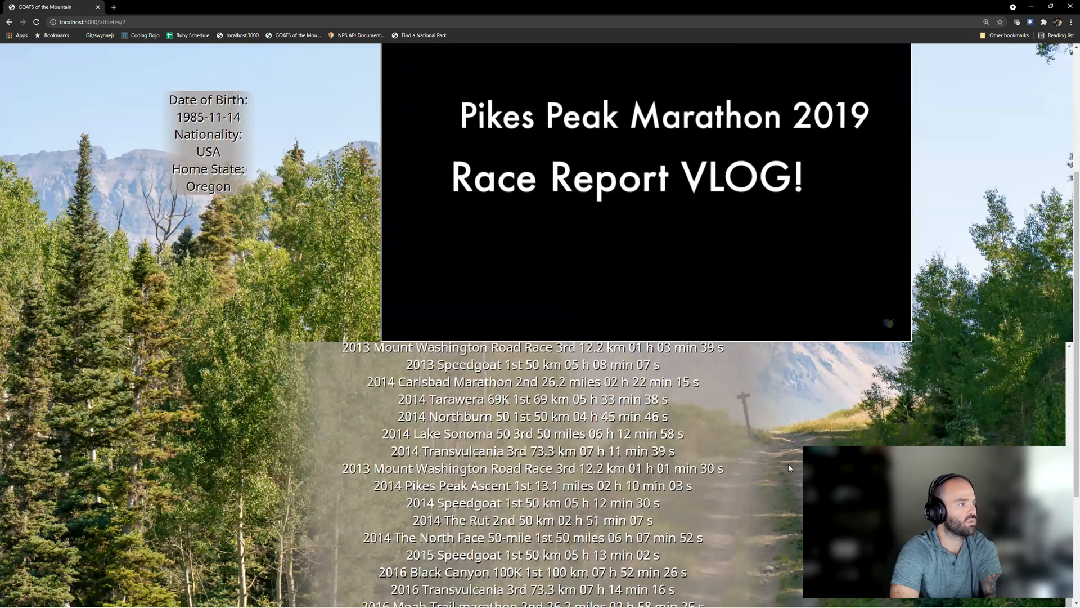
scroll("down", 3)
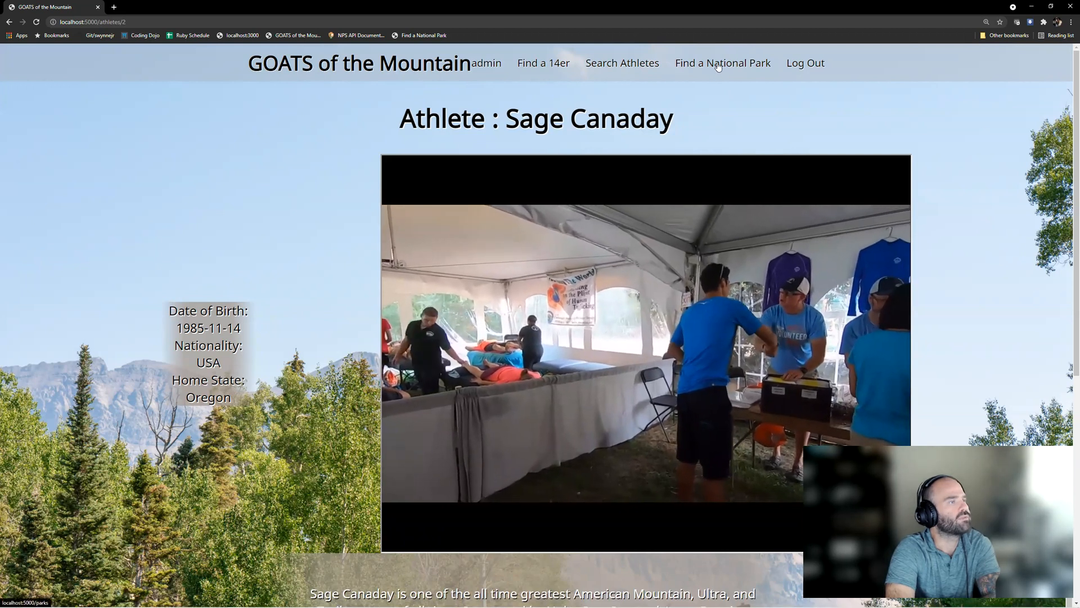
- Search national parks with state abbreviation TX to list Texas parks
left_click(722, 62)
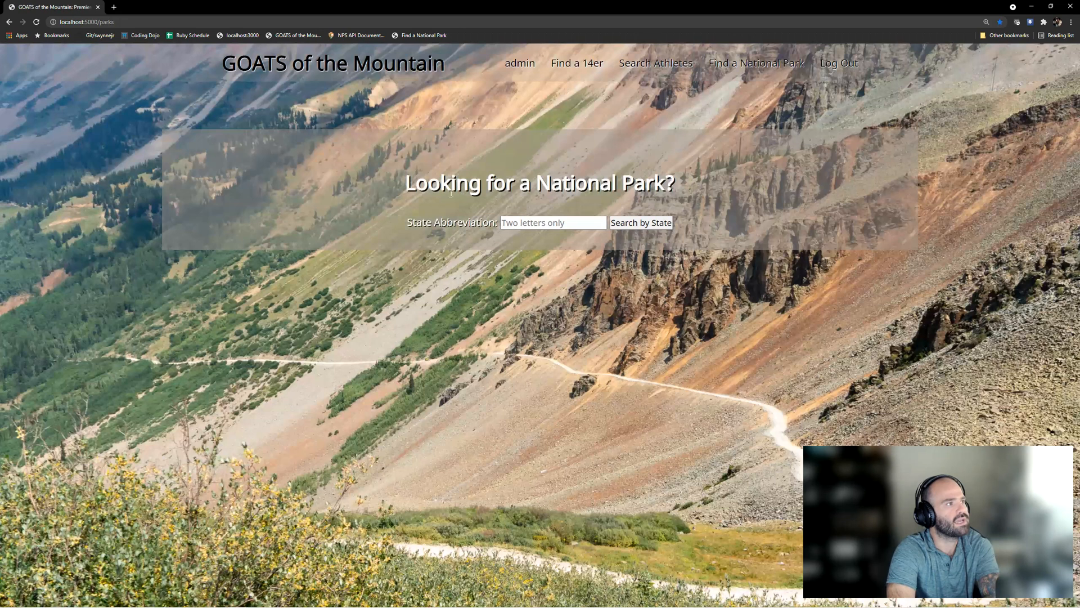
mouse_move(436, 124)
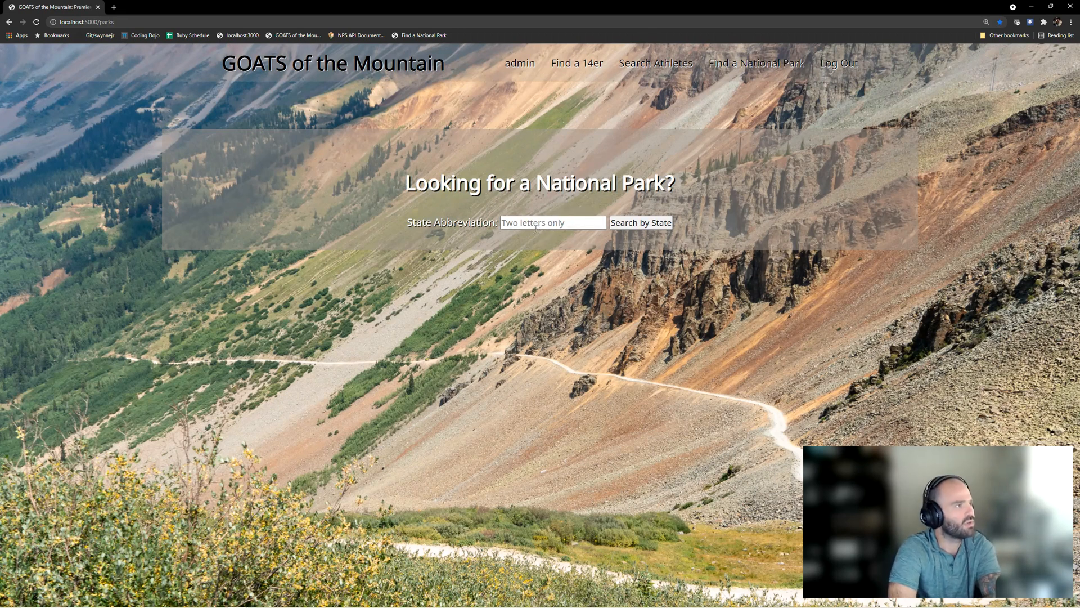
type("TX")
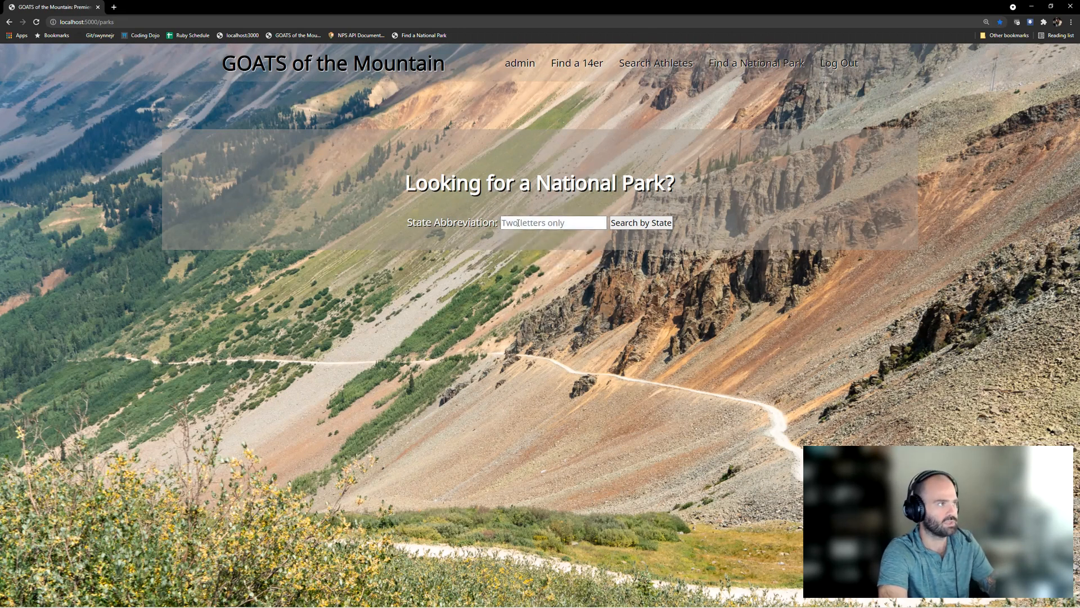
type("TX")
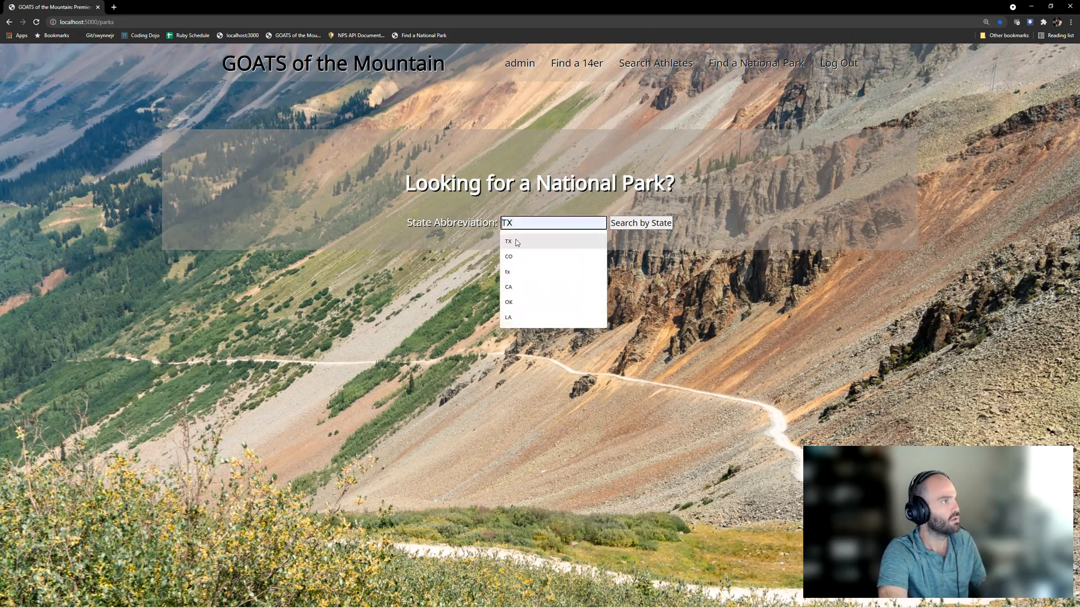
left_click(639, 223)
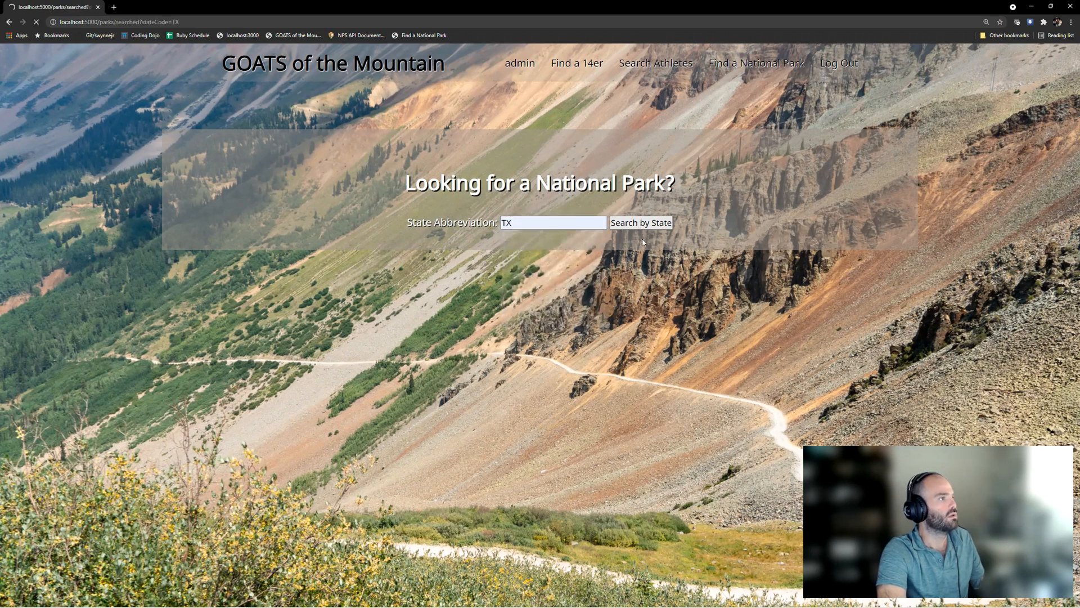
left_click(639, 222)
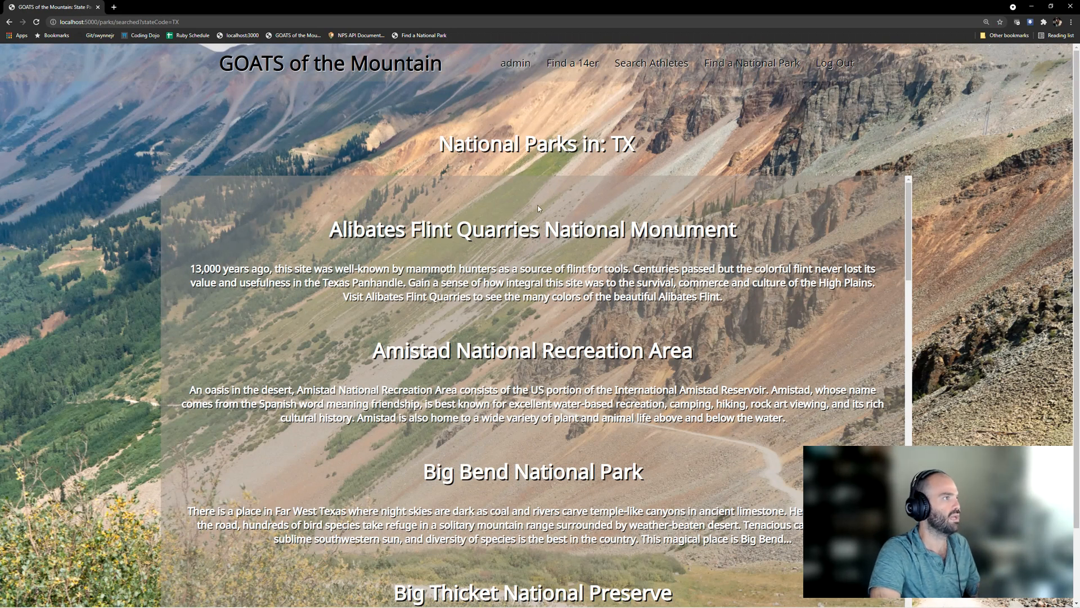
mouse_move(115, 405)
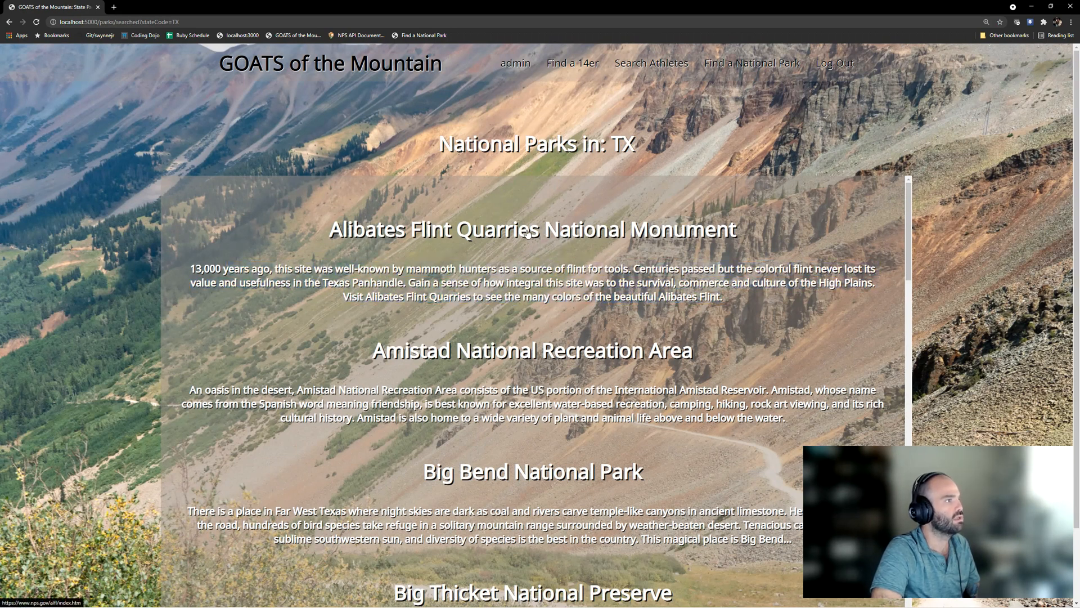
left_click(531, 229)
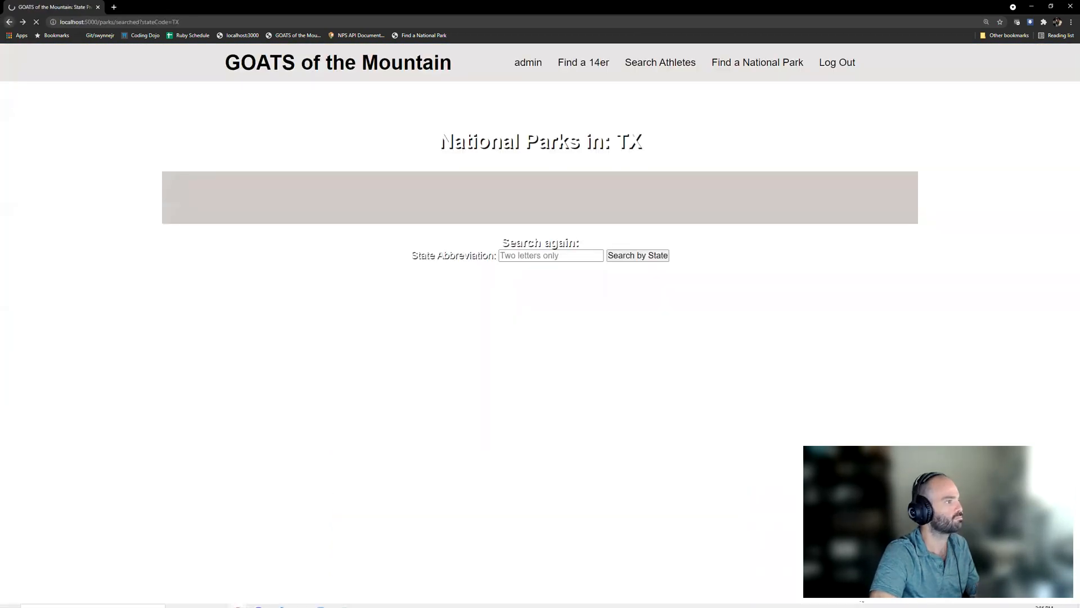
- Inspect the TX results page and show the developer Console output
right_click(117, 379)
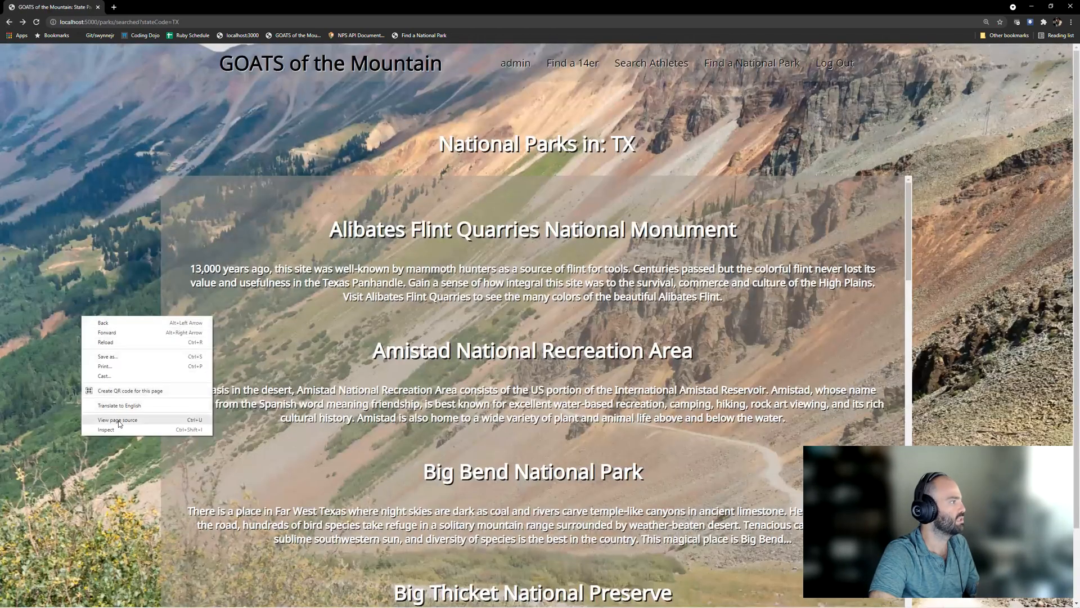
left_click(106, 430)
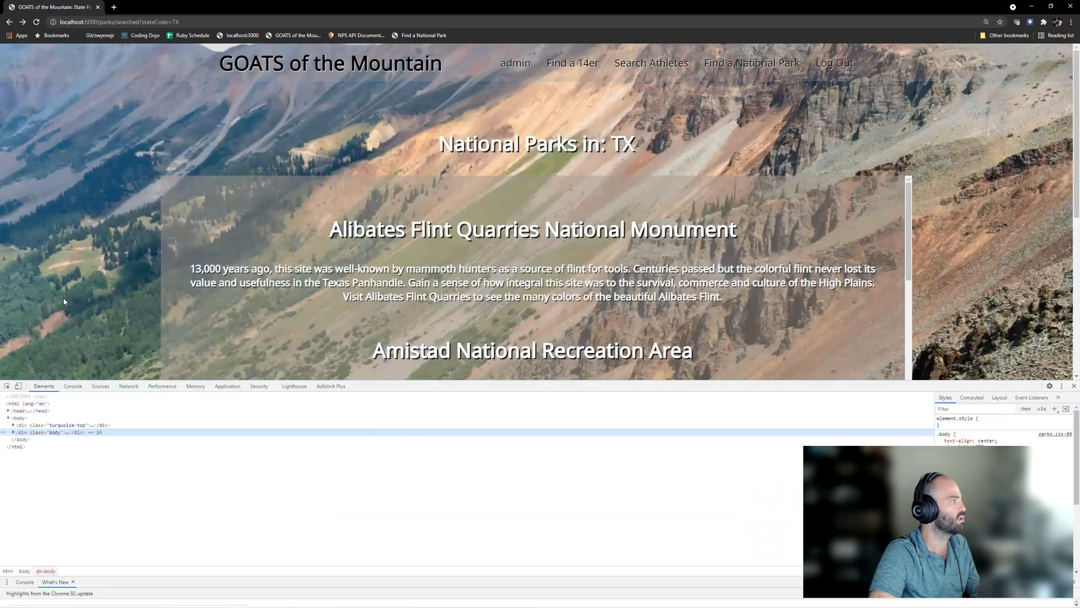
left_click(73, 385)
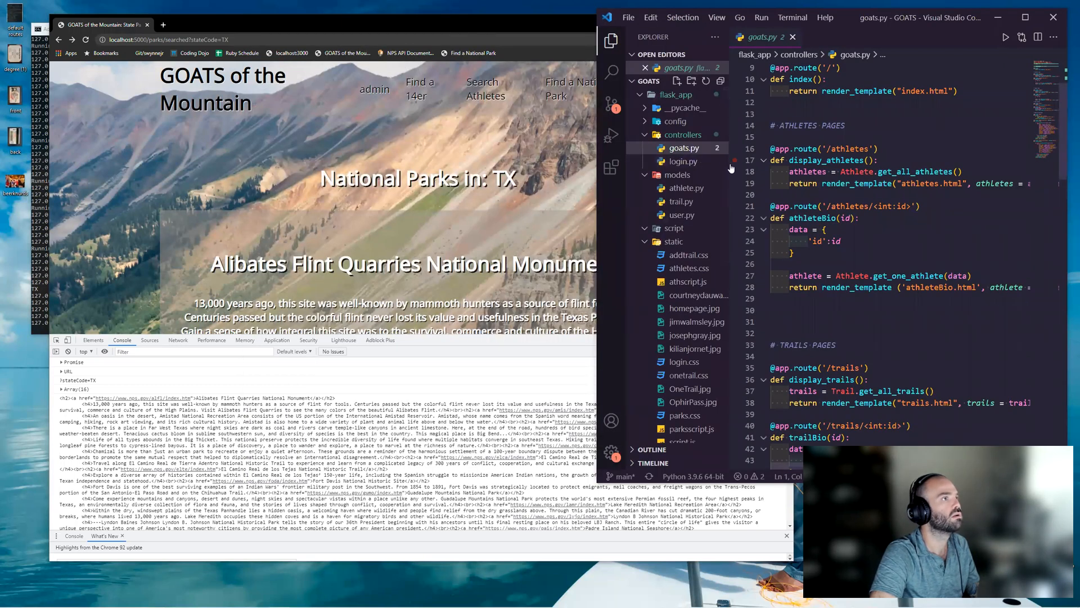
- Open parksscript.js from the static folder in the Explorer sidebar
left_click(611, 41)
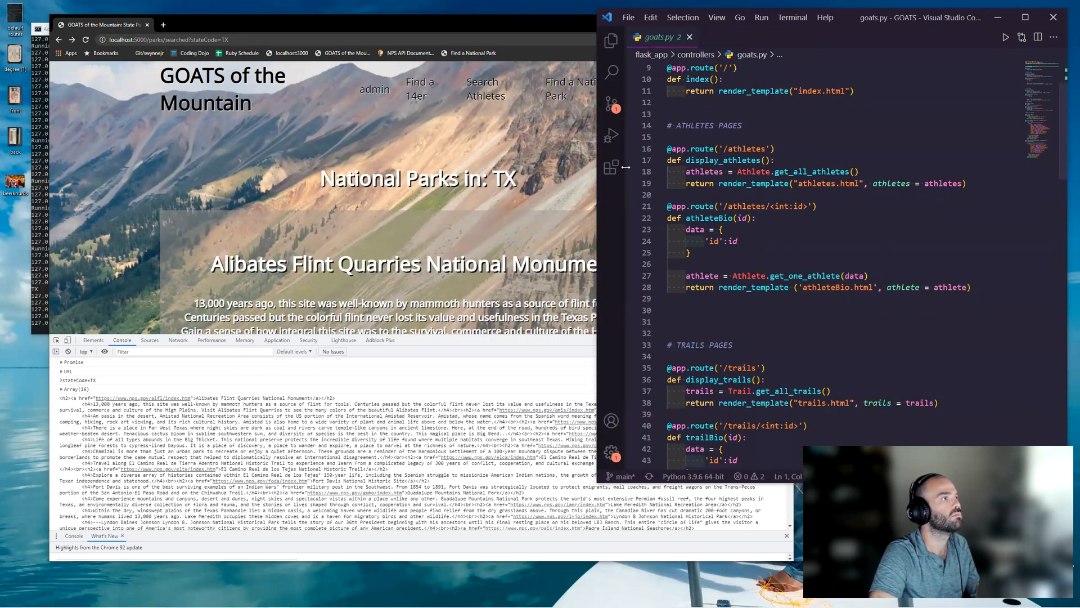
left_click(611, 40)
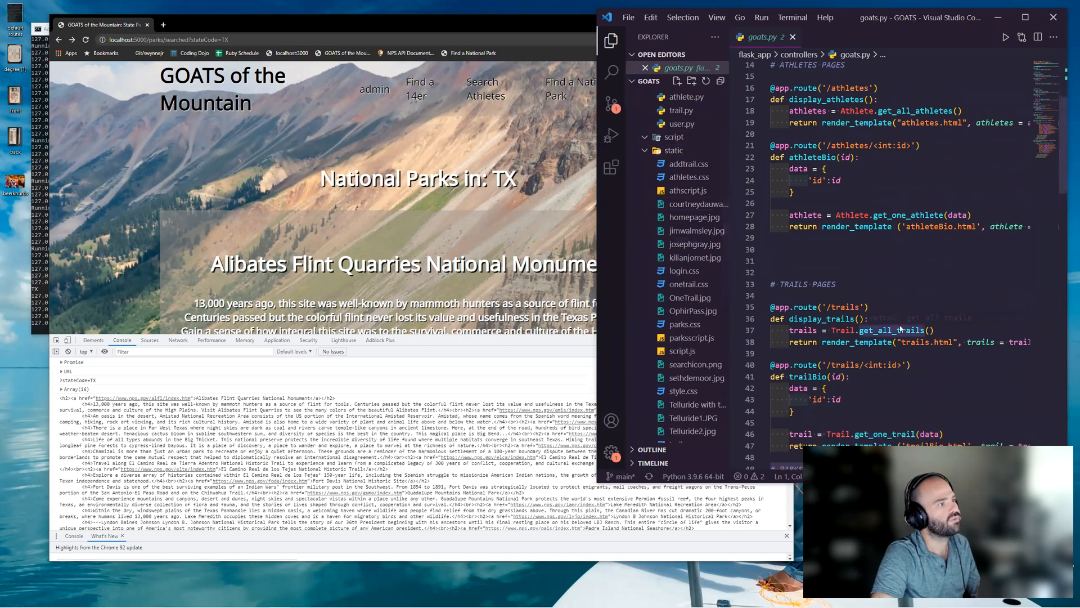
scroll("down", 3)
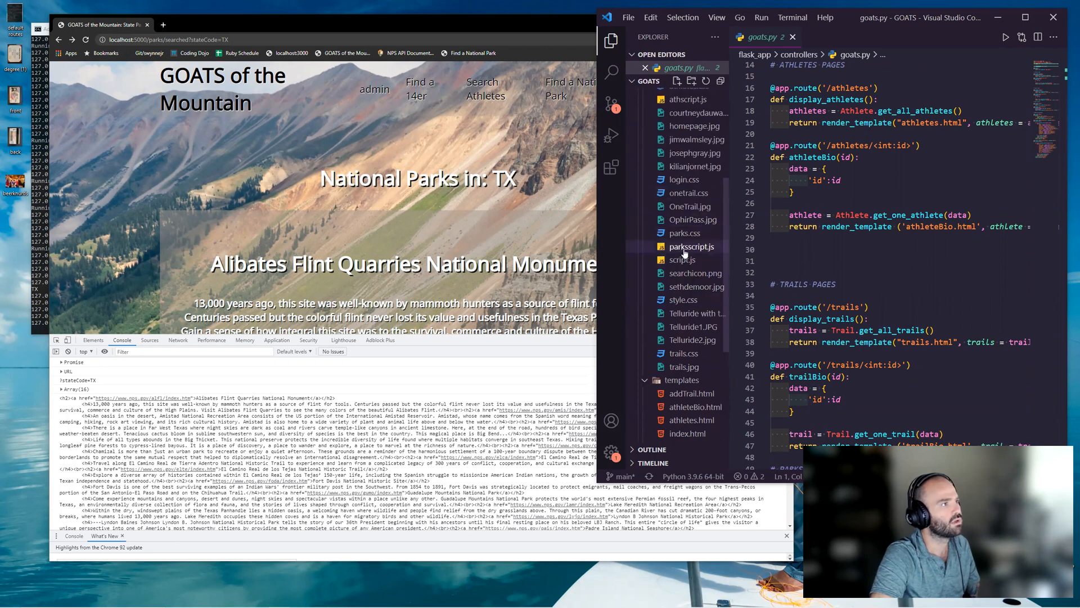
left_click(691, 245)
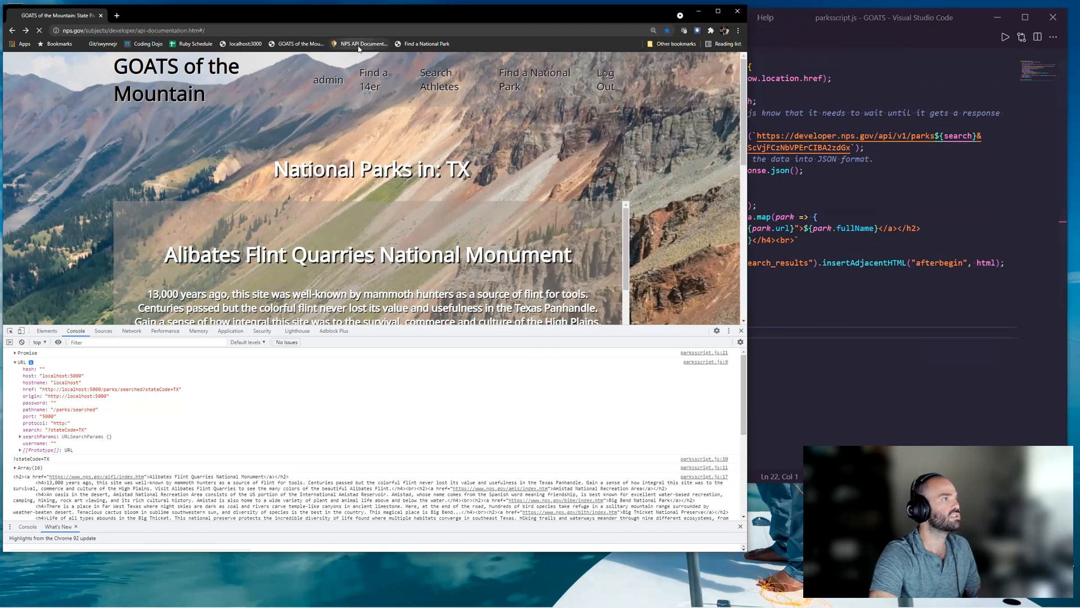
- Expand GET /parks in the NPS API docs to show parkCode, stateCode, limit, start and q
left_click(362, 44)
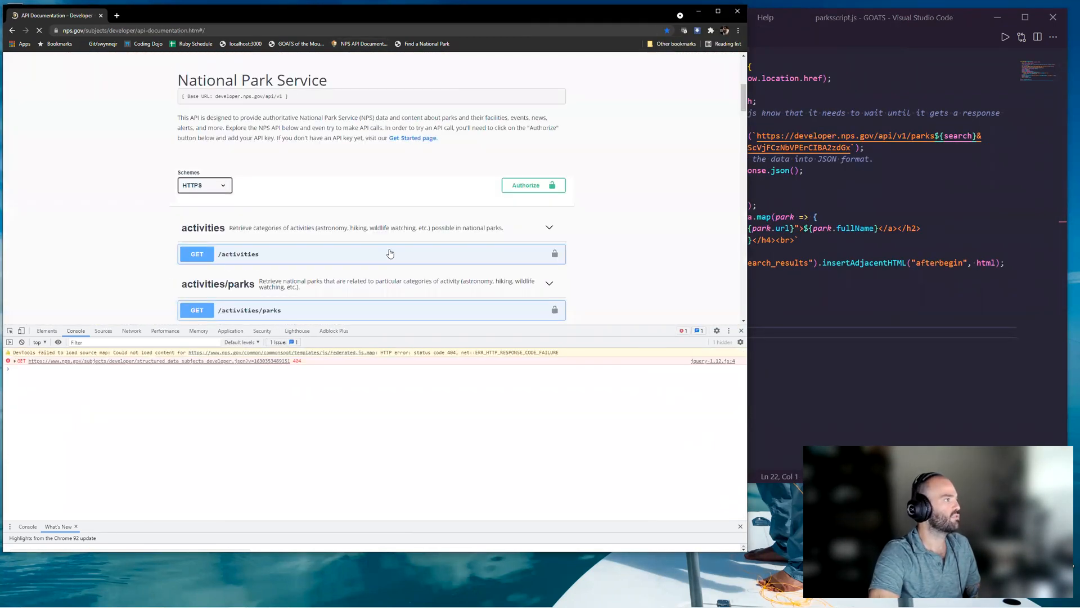
scroll("down", 3)
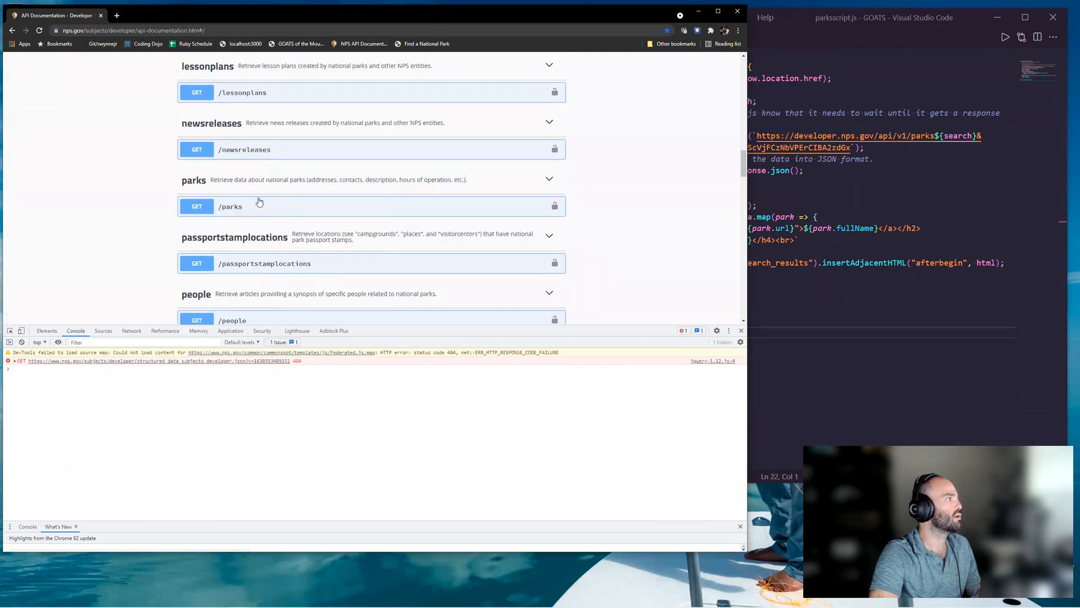
left_click(231, 206)
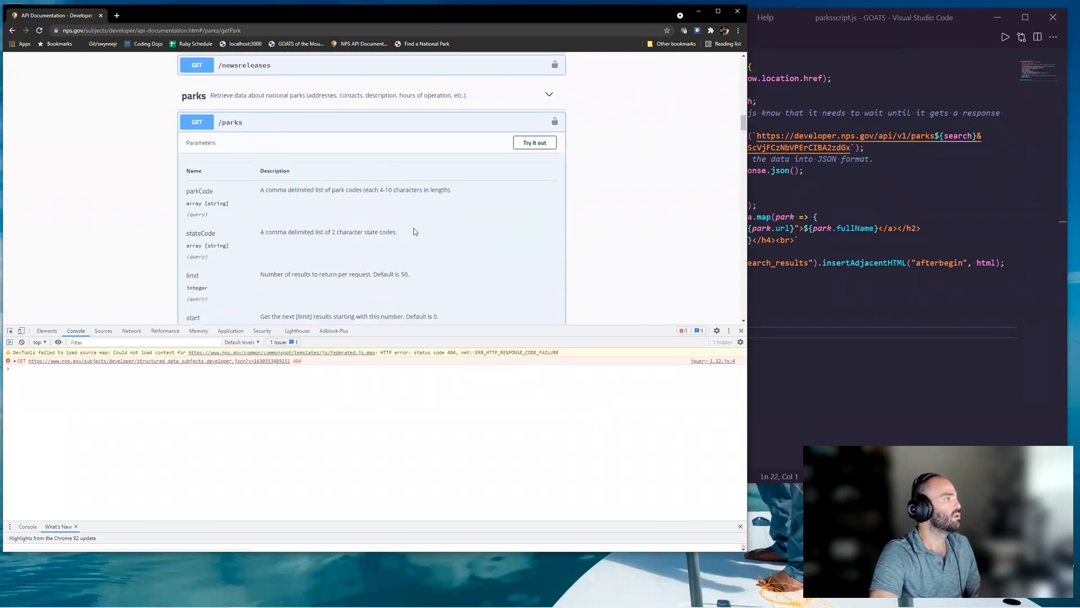
left_click(535, 141)
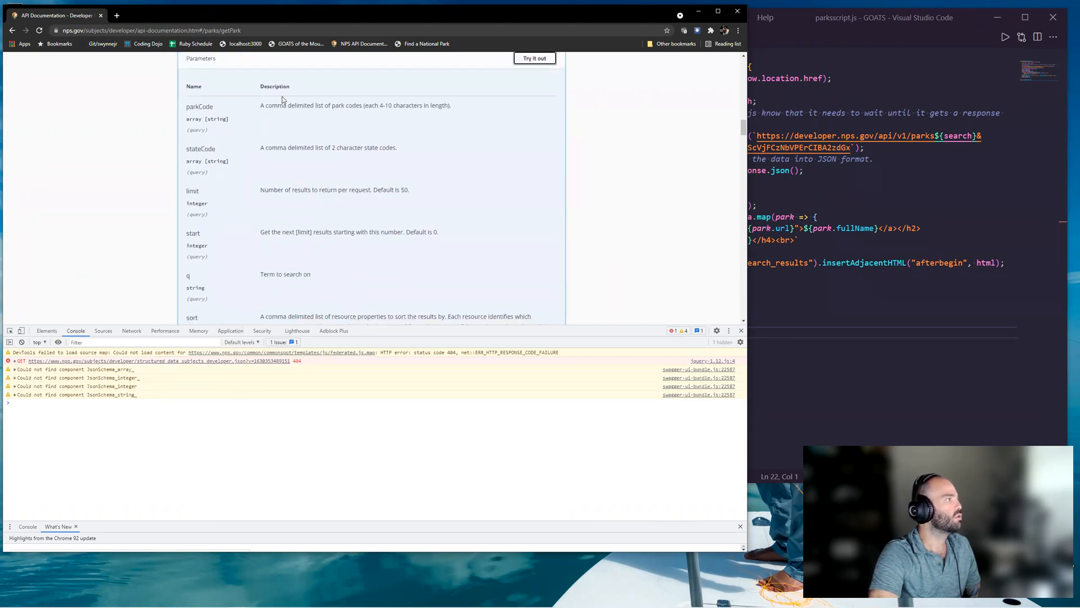
mouse_move(301, 268)
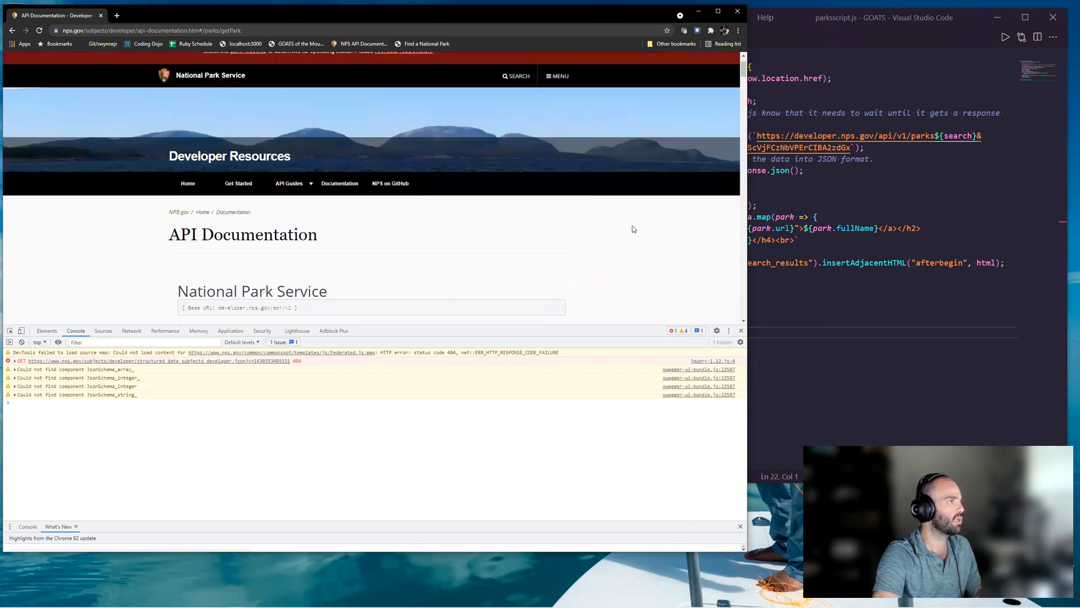
- Scroll through parksscript.js's getParksData function beside the TX parks results and console log
scroll("down", 3)
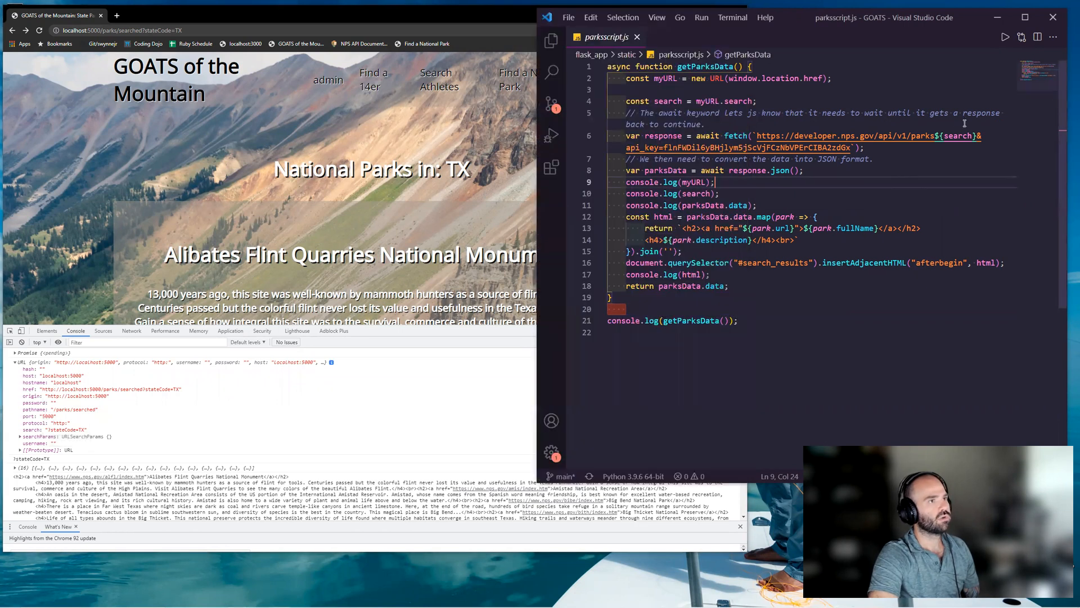
mouse_move(861, 136)
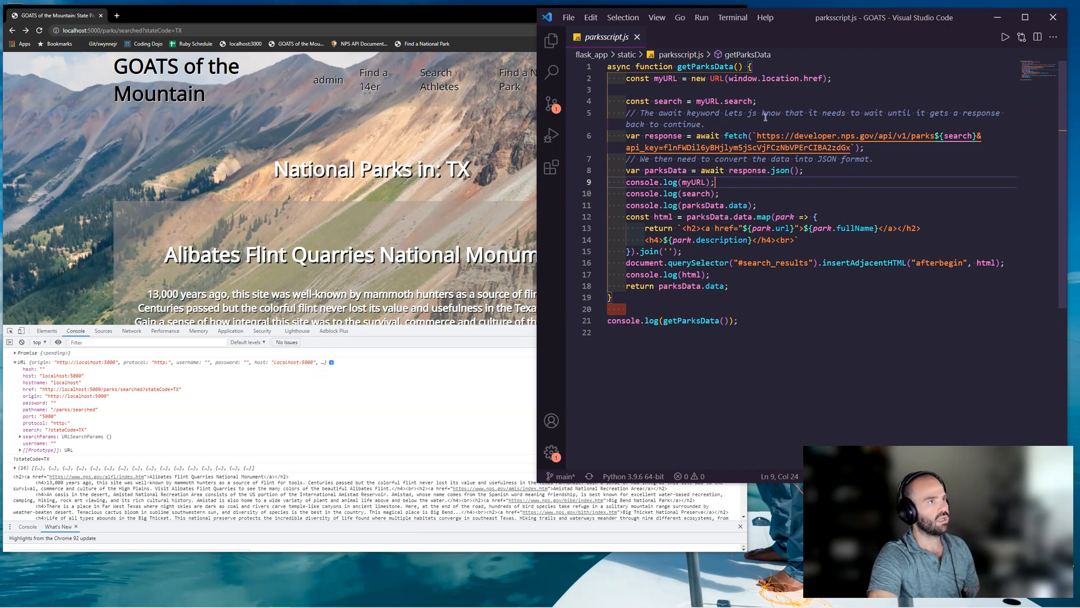
mouse_move(796, 135)
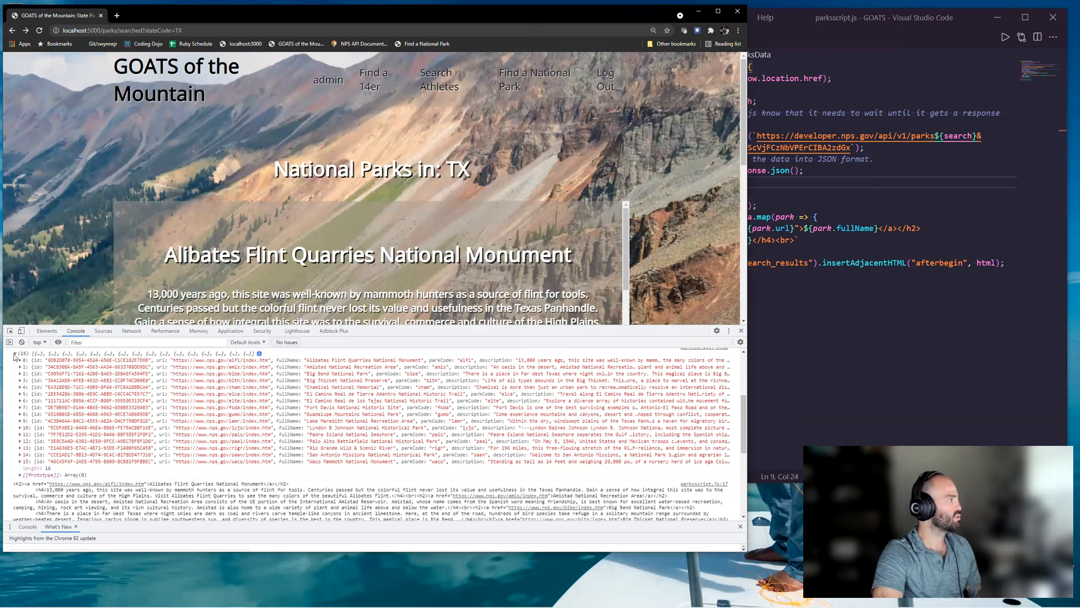
- Expand logged array item 0 to view the first TX park's fullName, parkCode, images and url
left_click(6, 360)
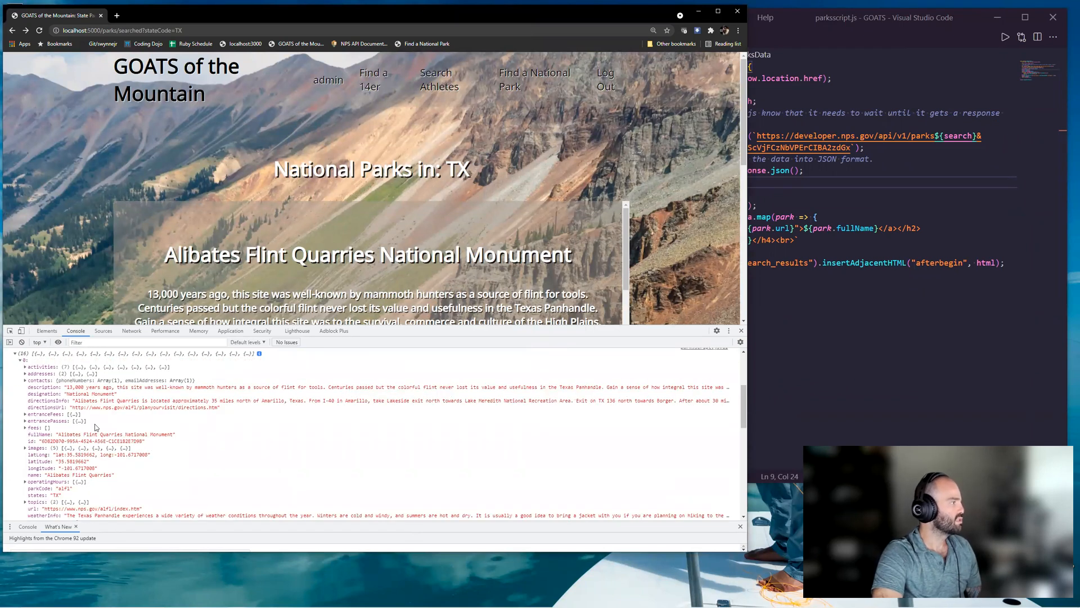
mouse_move(108, 414)
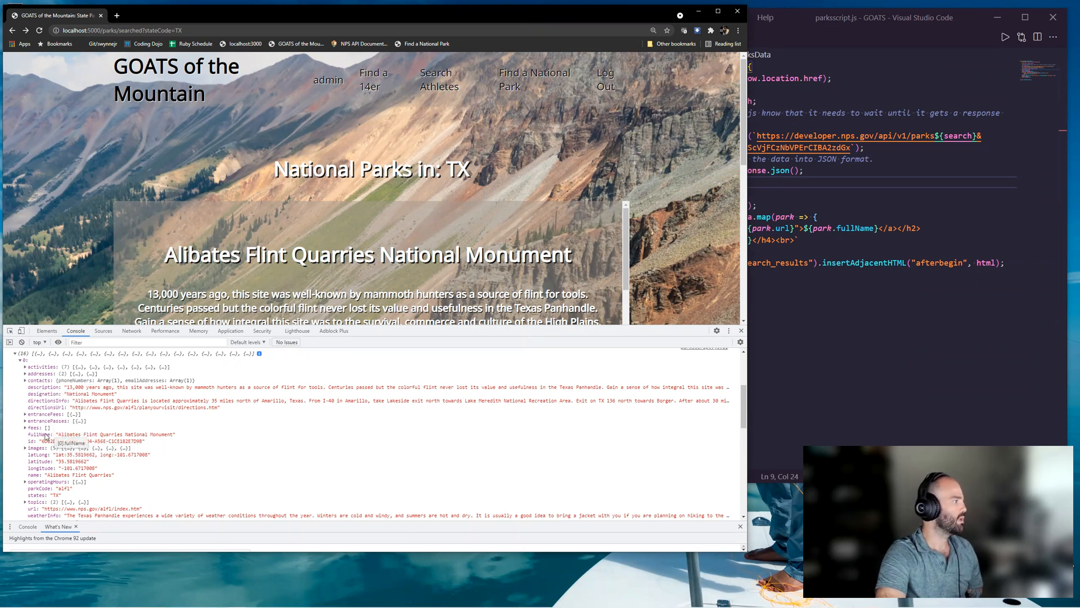
mouse_move(76, 508)
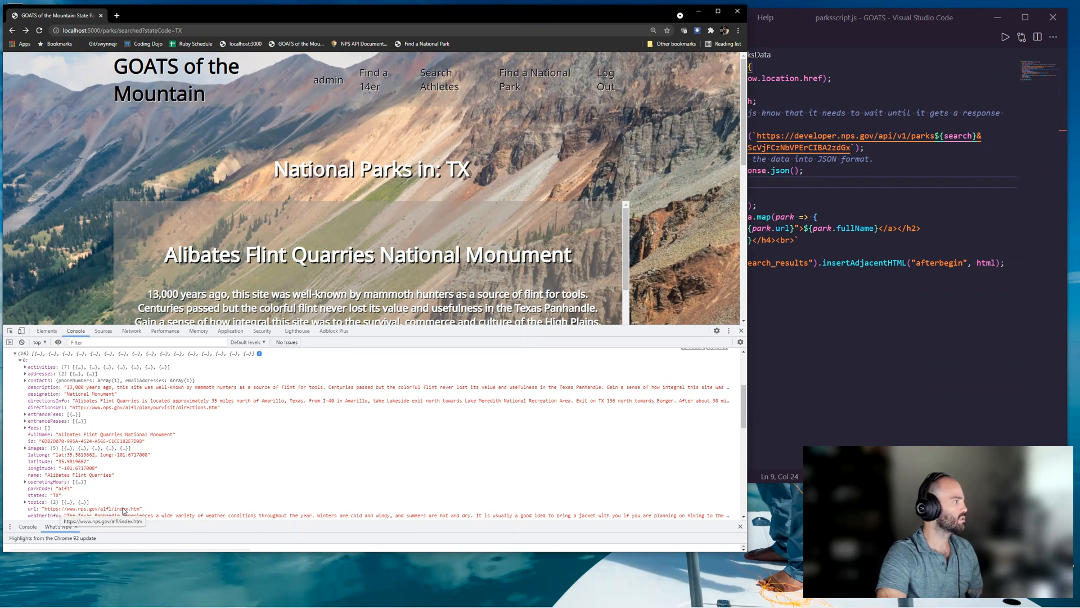
mouse_move(149, 438)
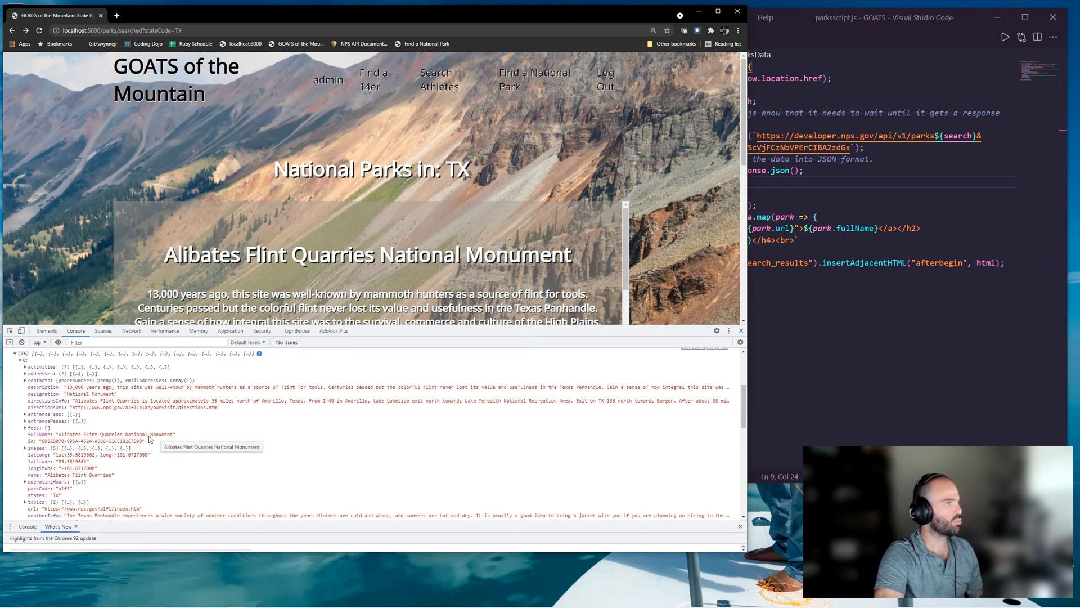
scroll("down", 3)
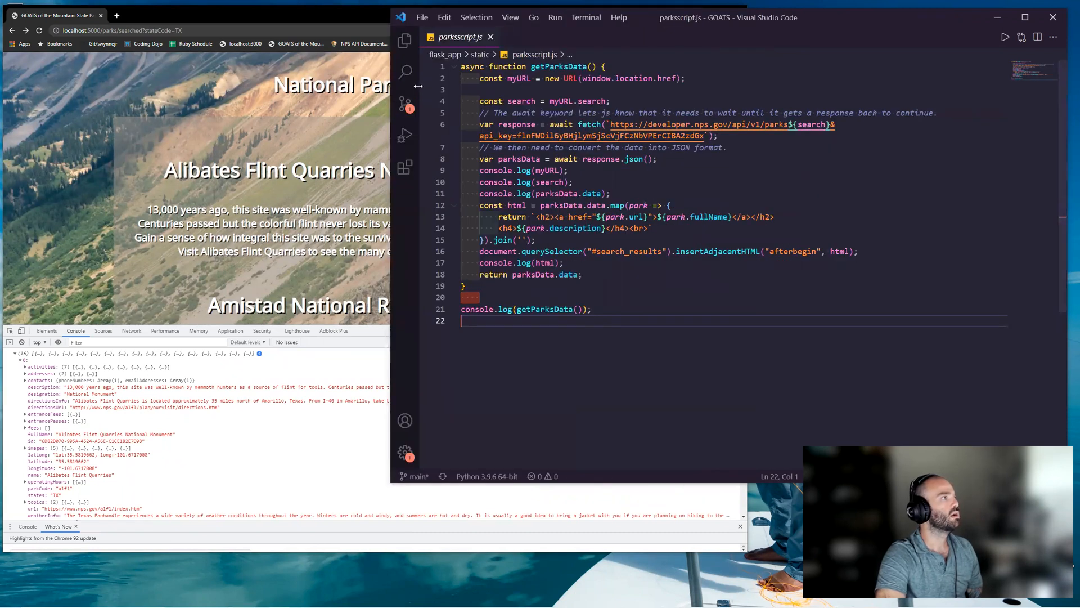
- Open parksSearched.html beside parksscript.js and scroll to its empty search_results container
left_click(405, 42)
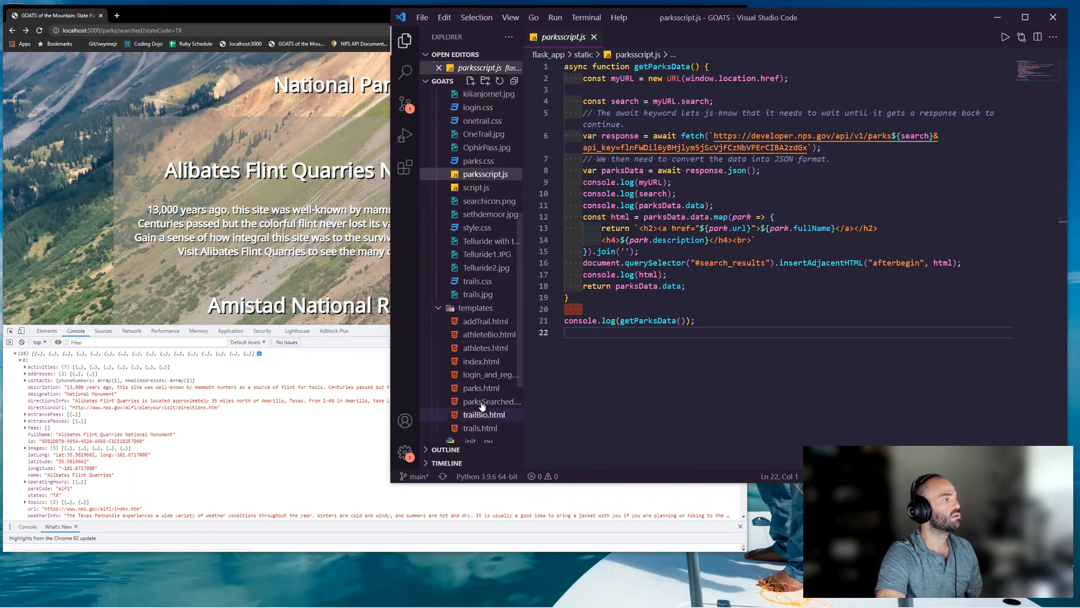
right_click(482, 402)
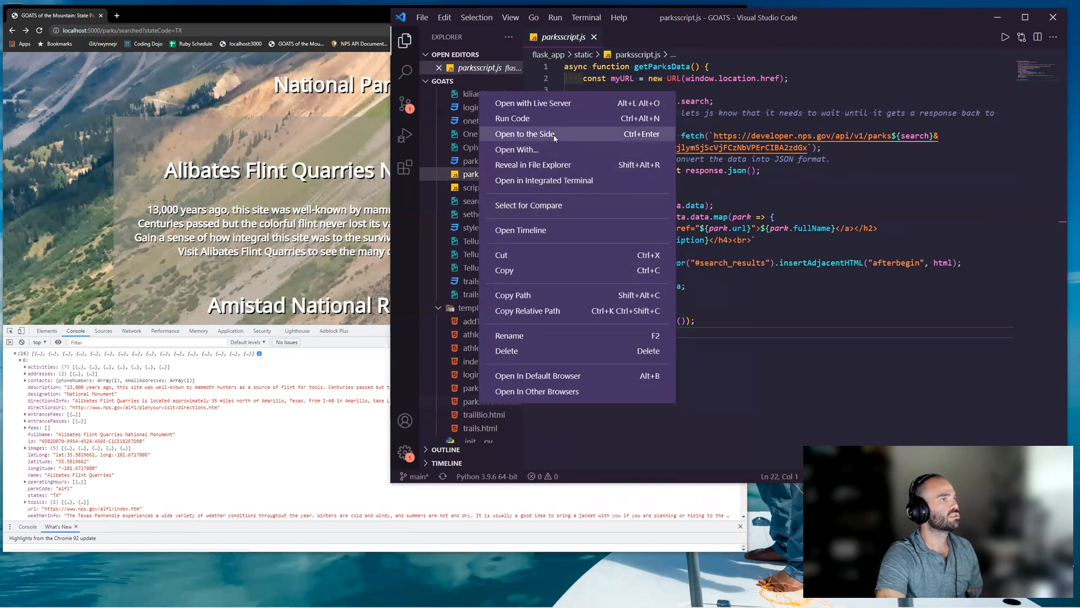
left_click(525, 134)
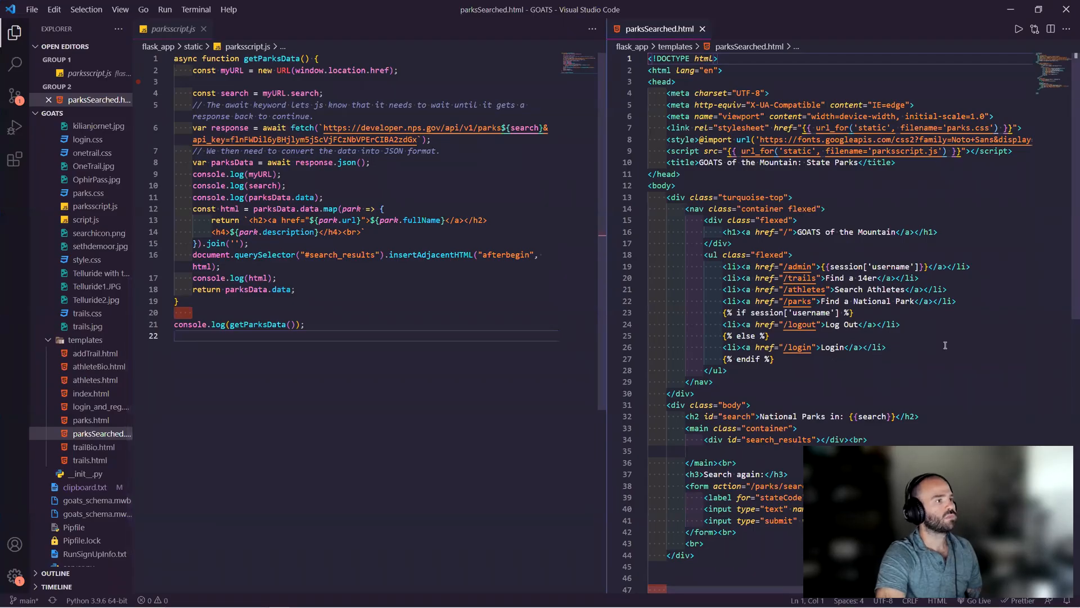
scroll("down", 3)
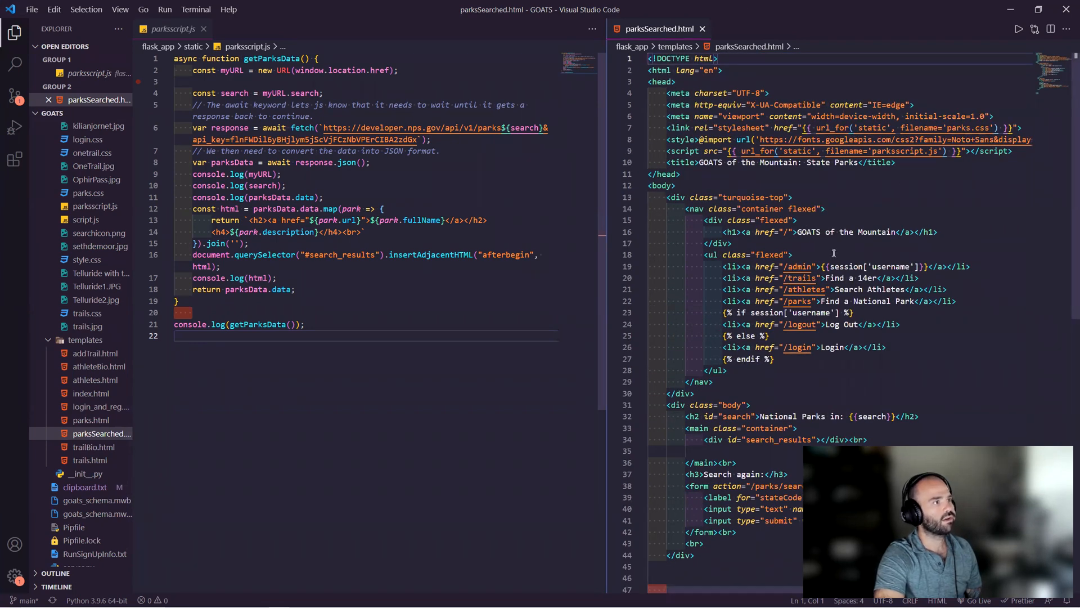
scroll("down", 3)
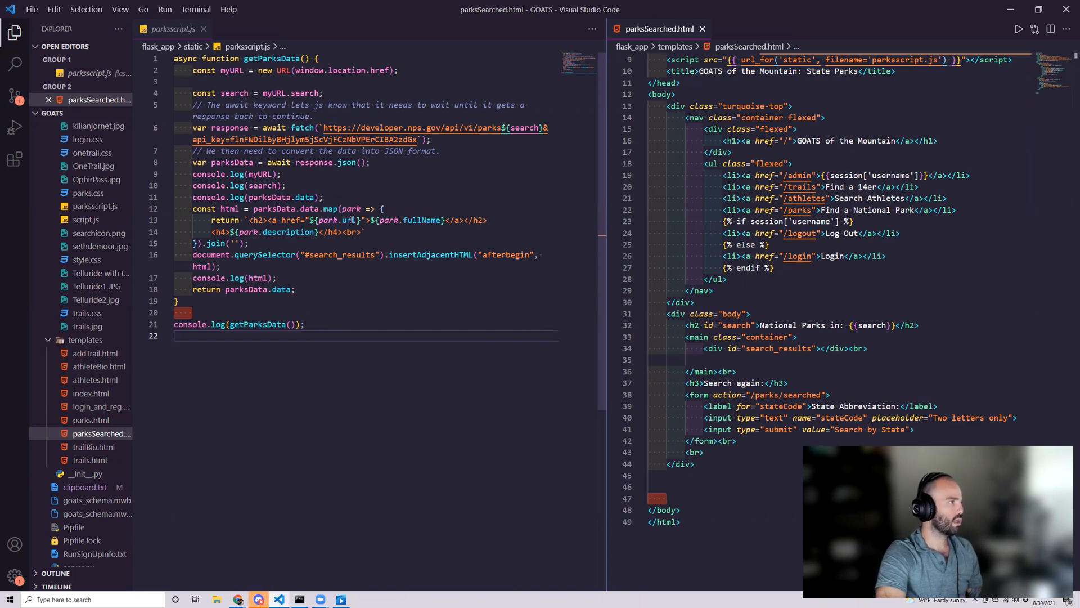
mouse_move(389, 220)
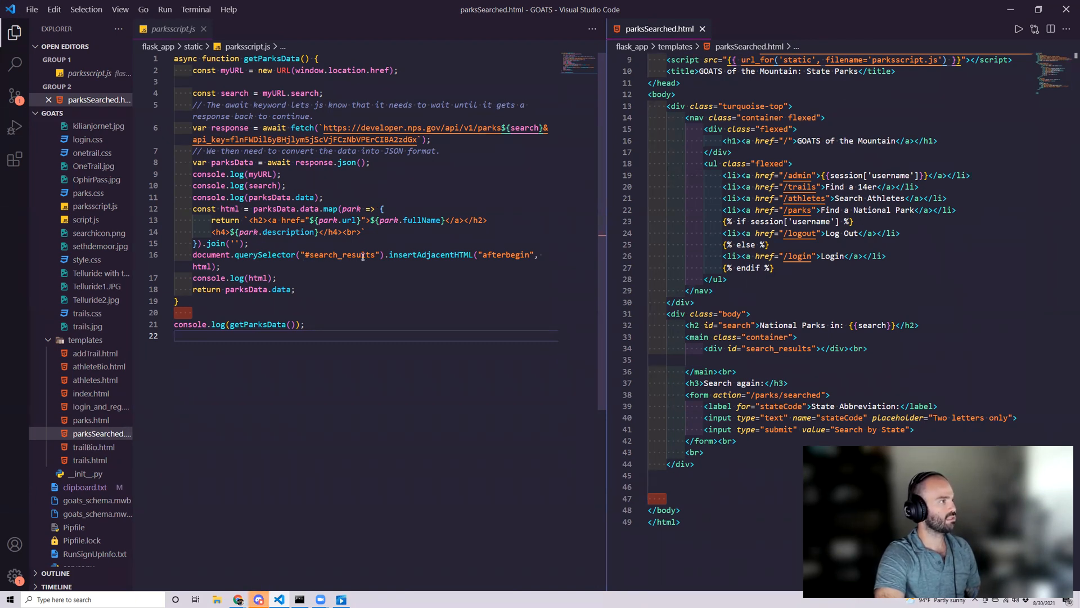
mouse_move(427, 254)
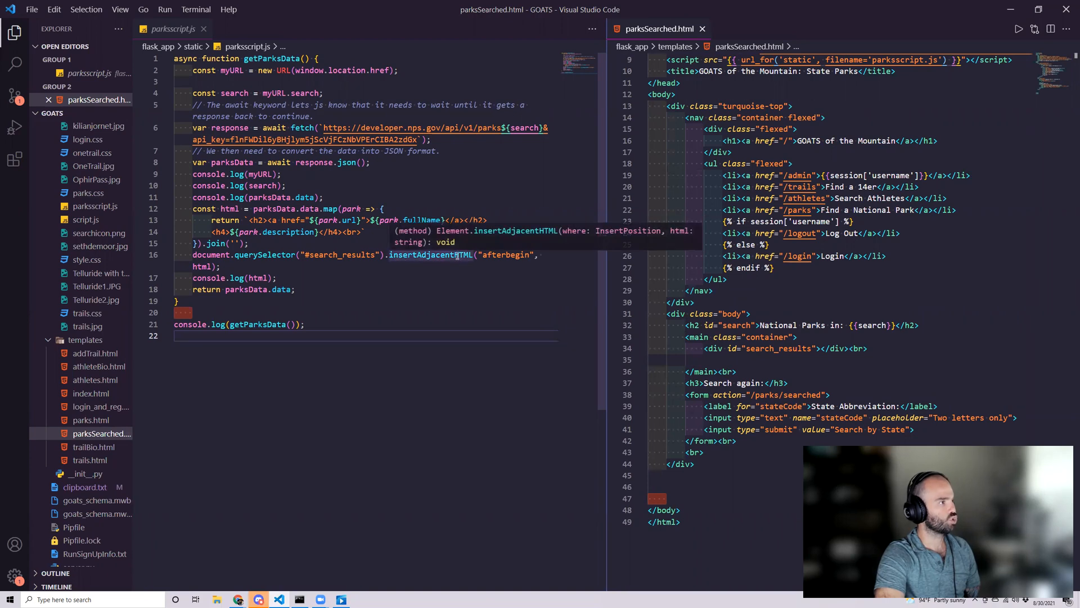
mouse_move(318, 252)
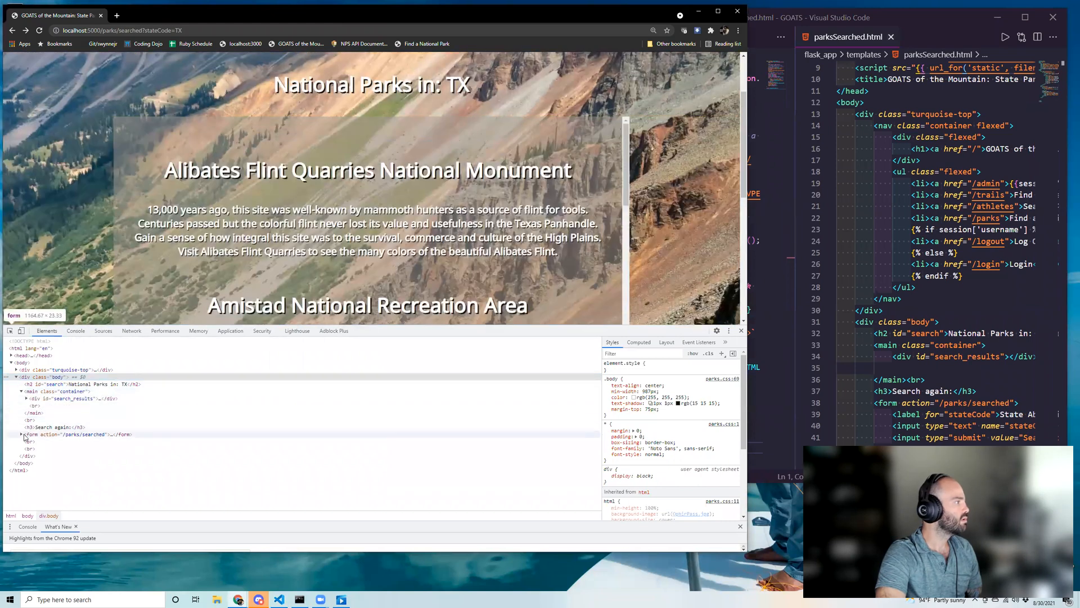
- Expand the search form and main container elements in the parks page's DevTools markup
left_click(21, 433)
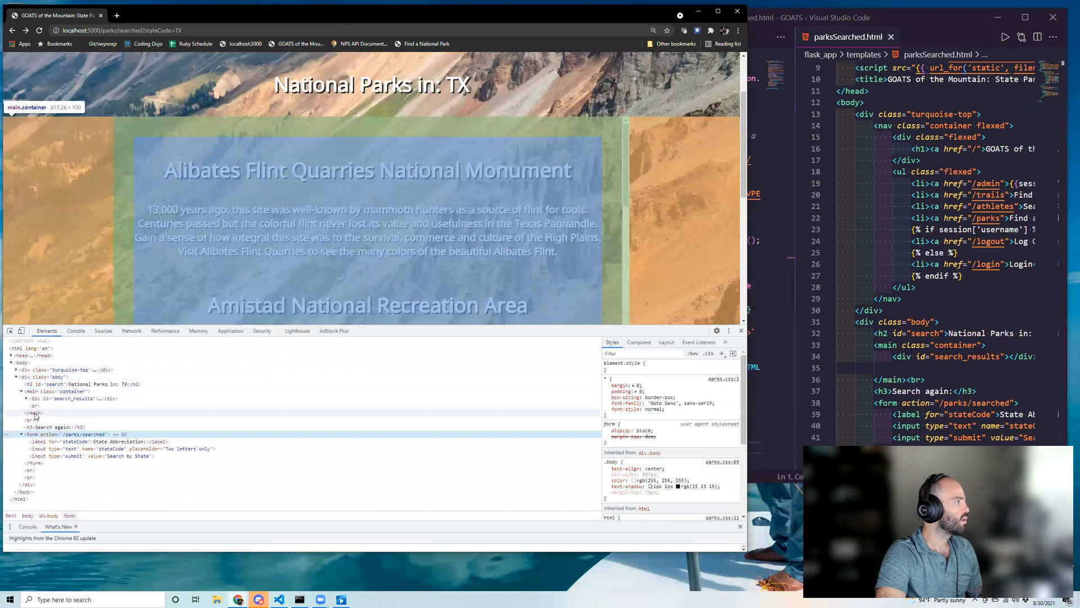
left_click(26, 399)
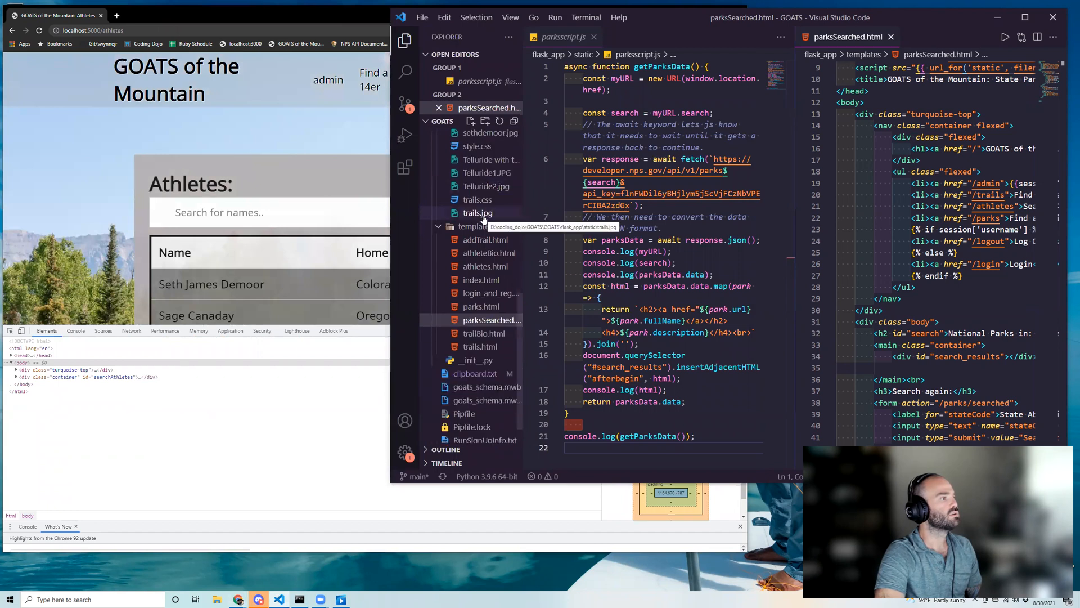
- Open static/athscript.js to show searchAthletes, and close Chrome DevTools on the athletes page
scroll("down", 3)
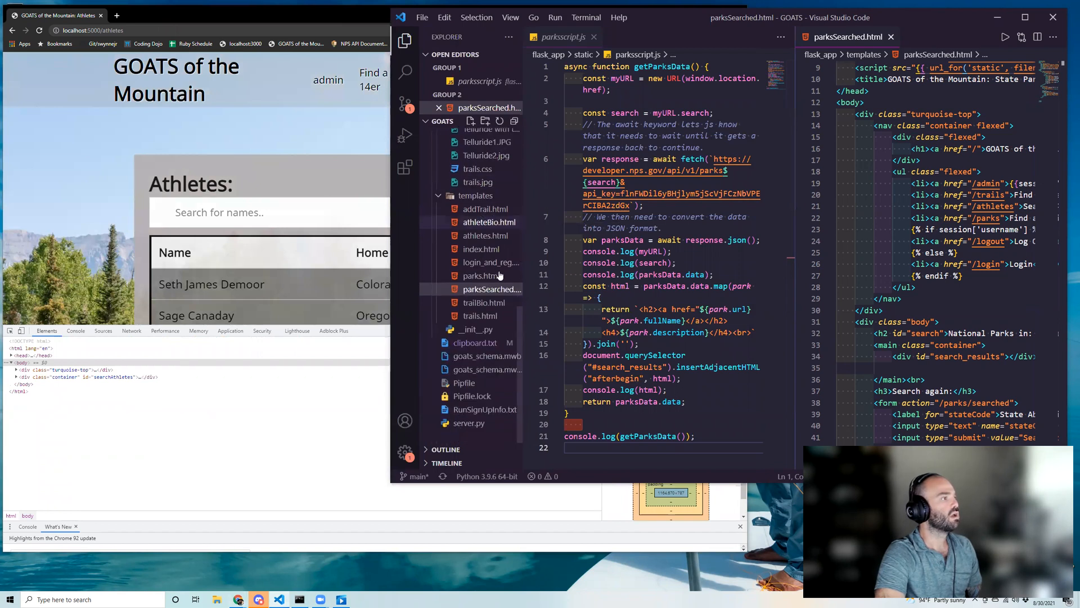
left_click(483, 218)
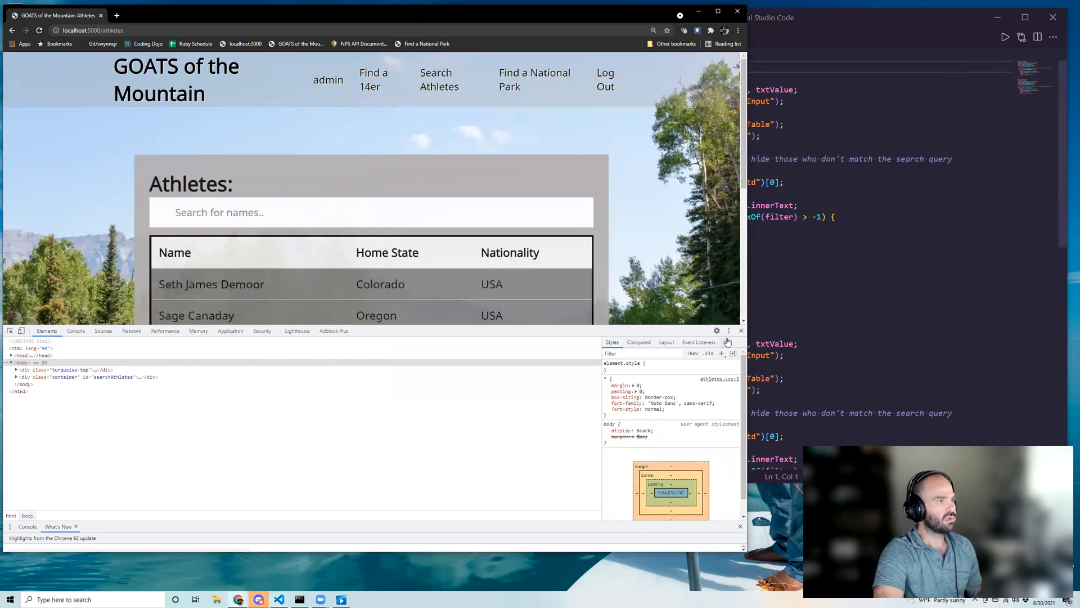
left_click(740, 330)
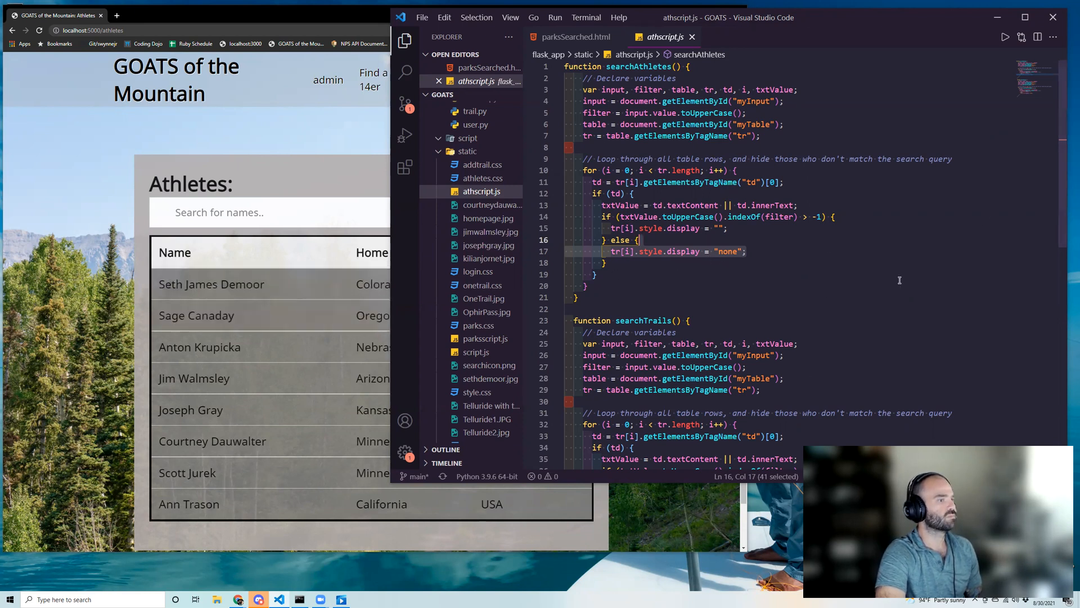
mouse_move(96, 286)
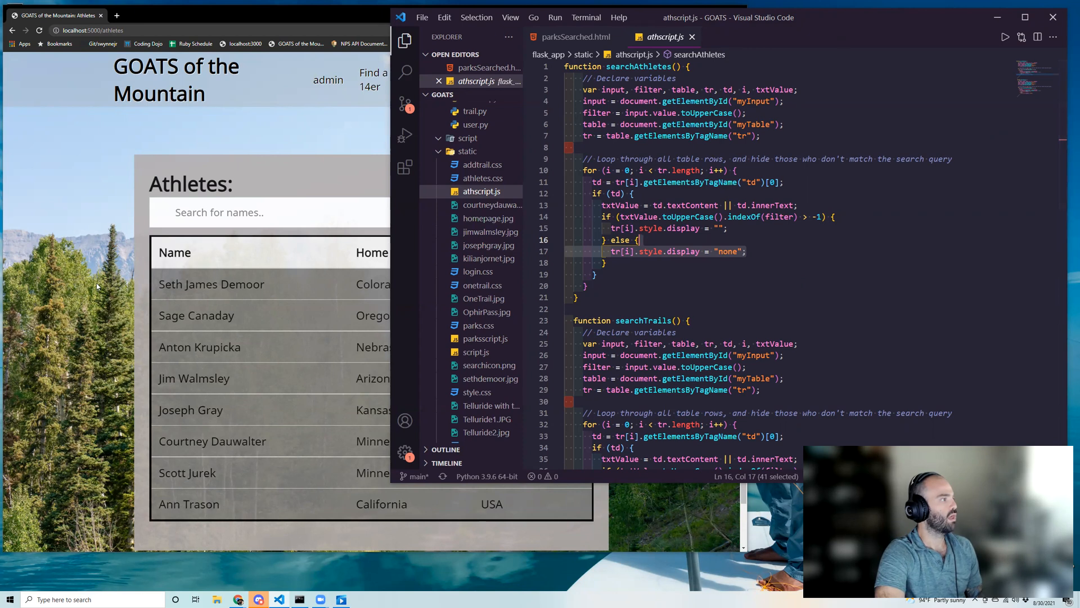
mouse_move(58, 372)
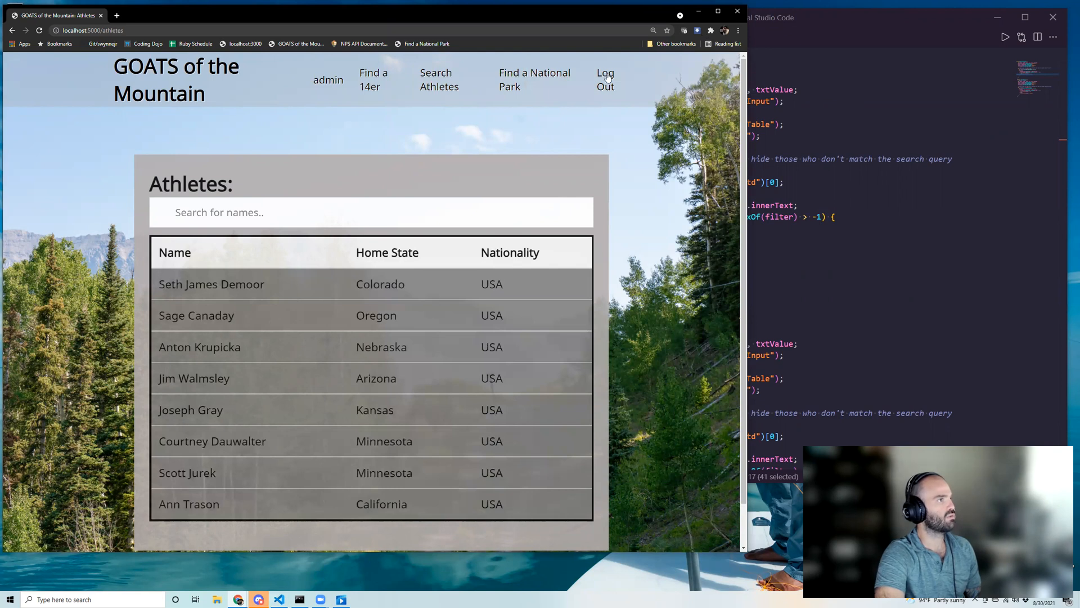
- Log out of GOATS of the Mountain, landing on the home page's Courtney Dauwalter slideshow
left_click(605, 79)
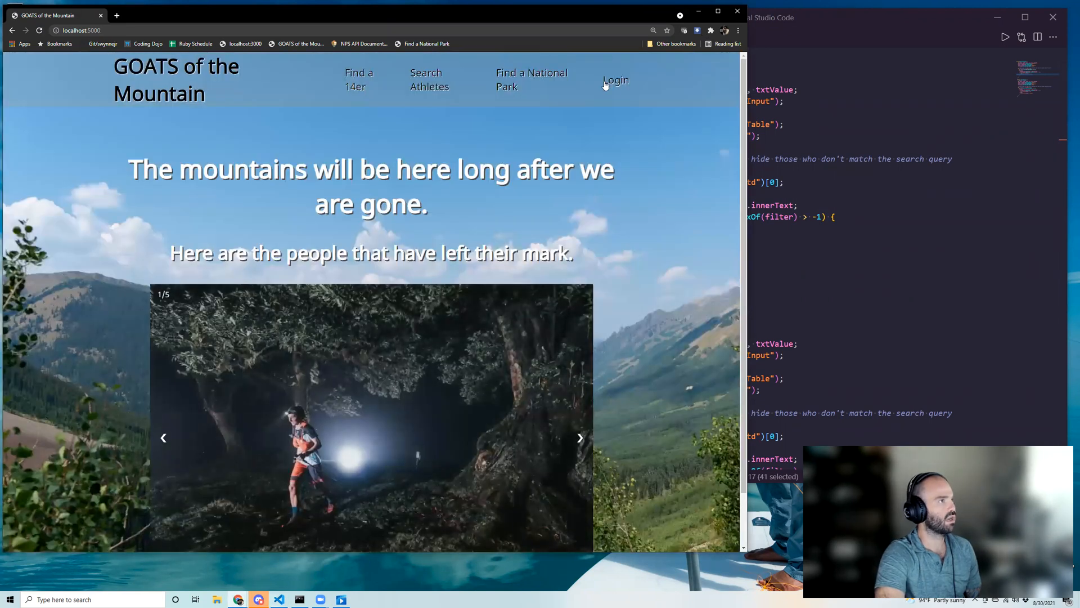
scroll("down", 3)
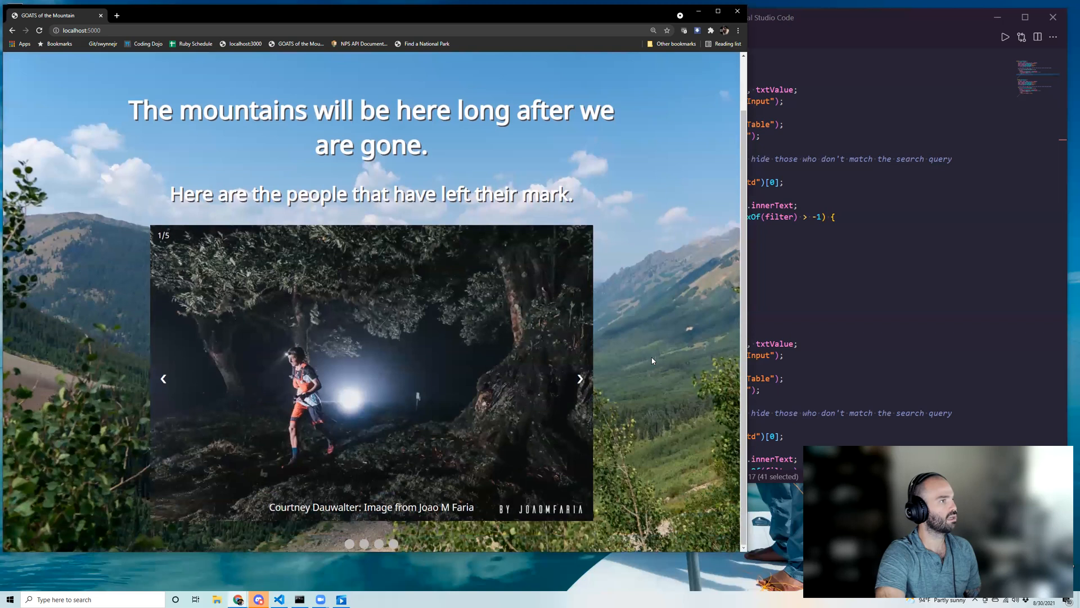